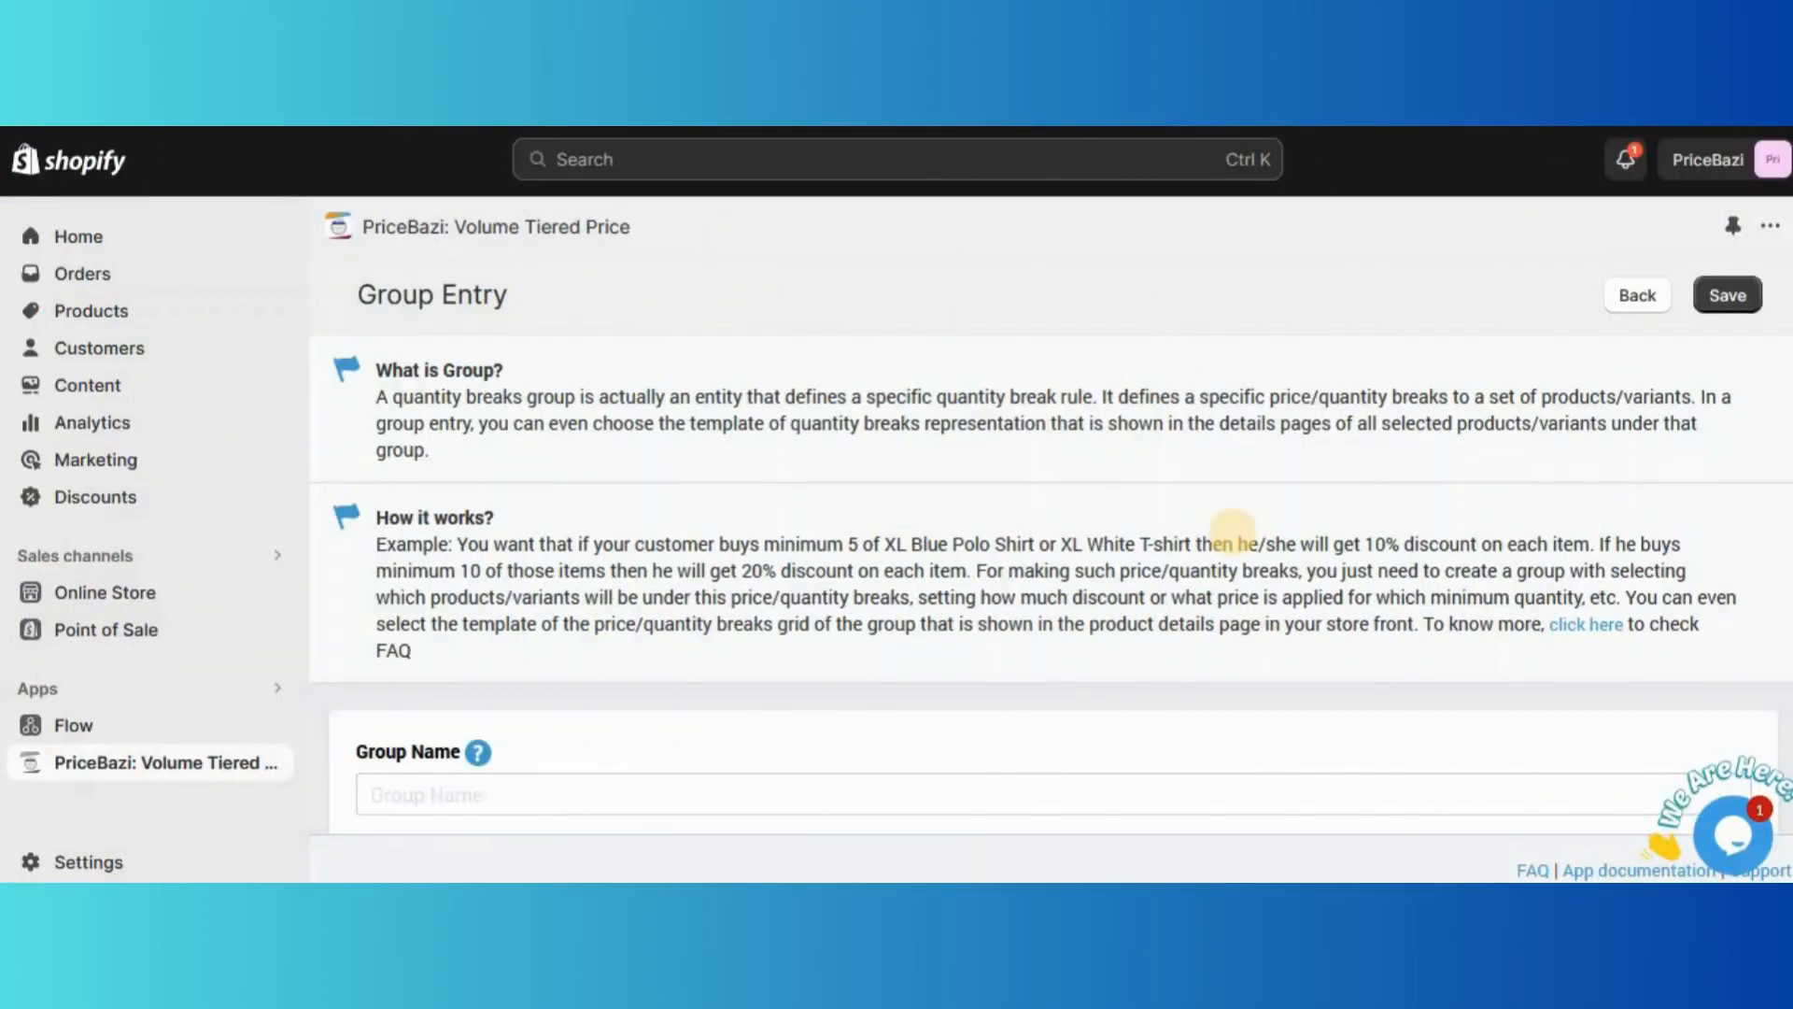
Step: Enter 'Product-wise percent discount' as the group name
scroll("down", 3)
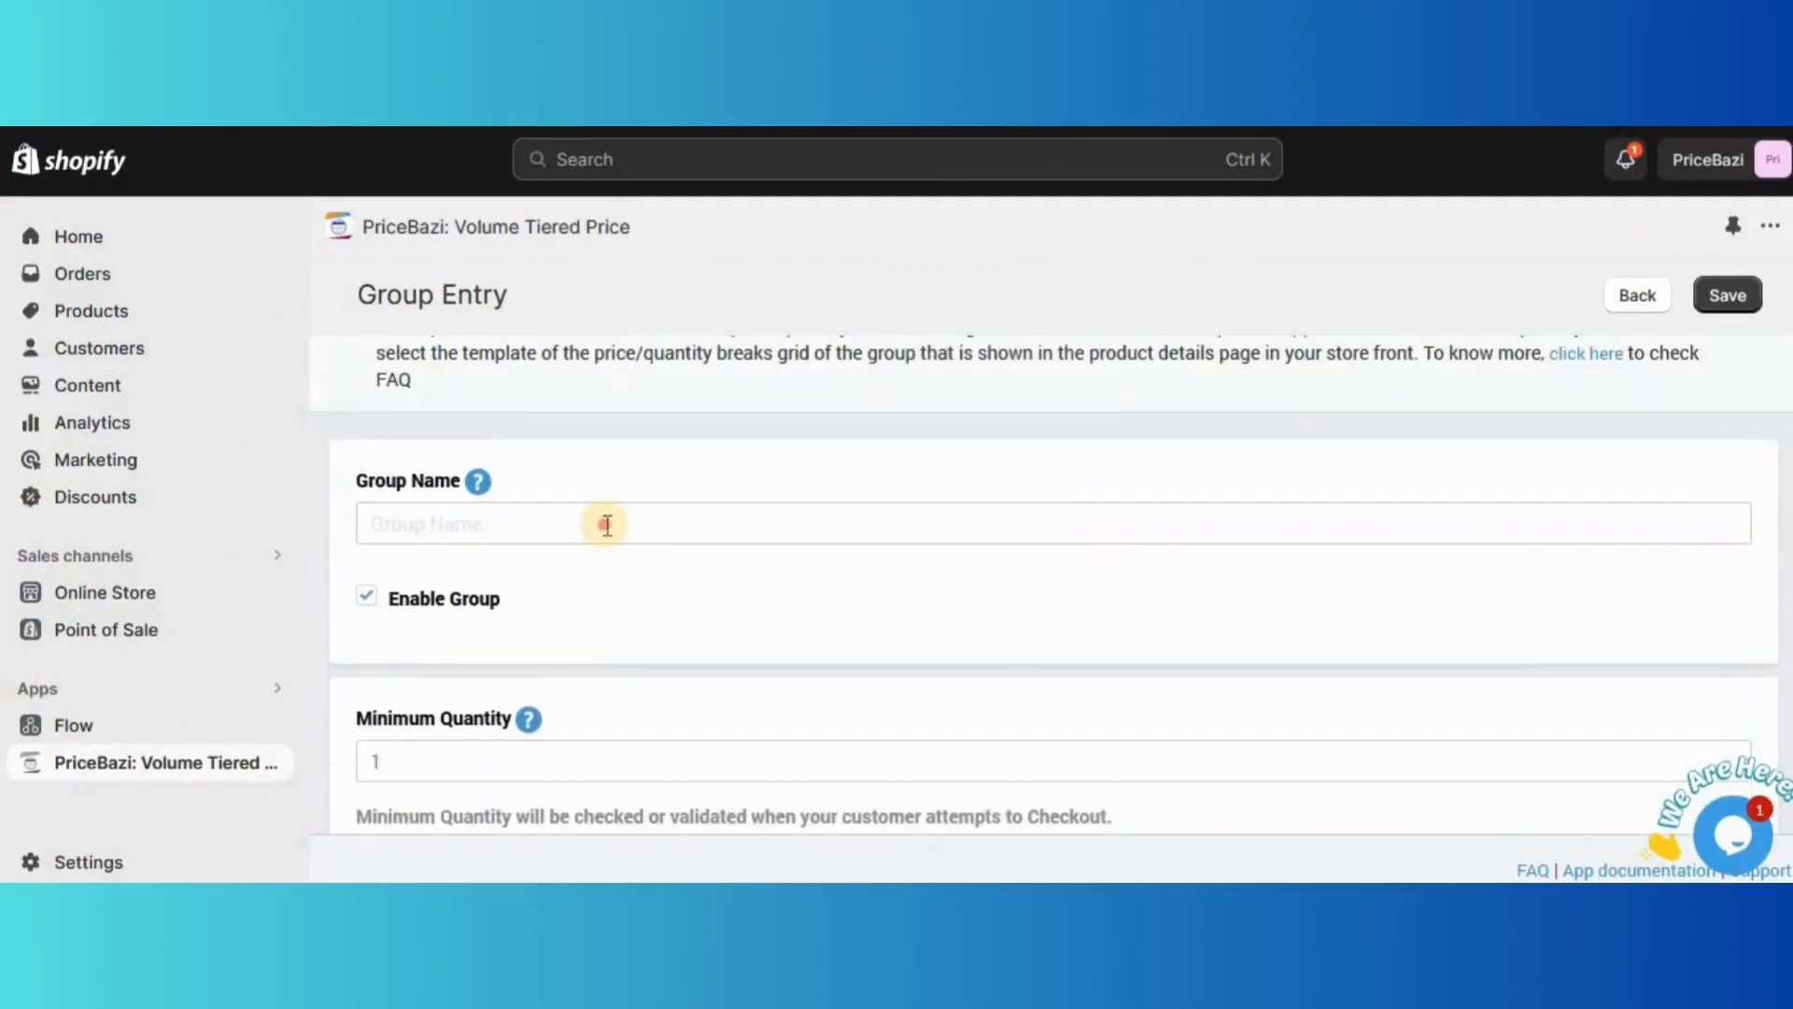
type("Product-wise percent discount")
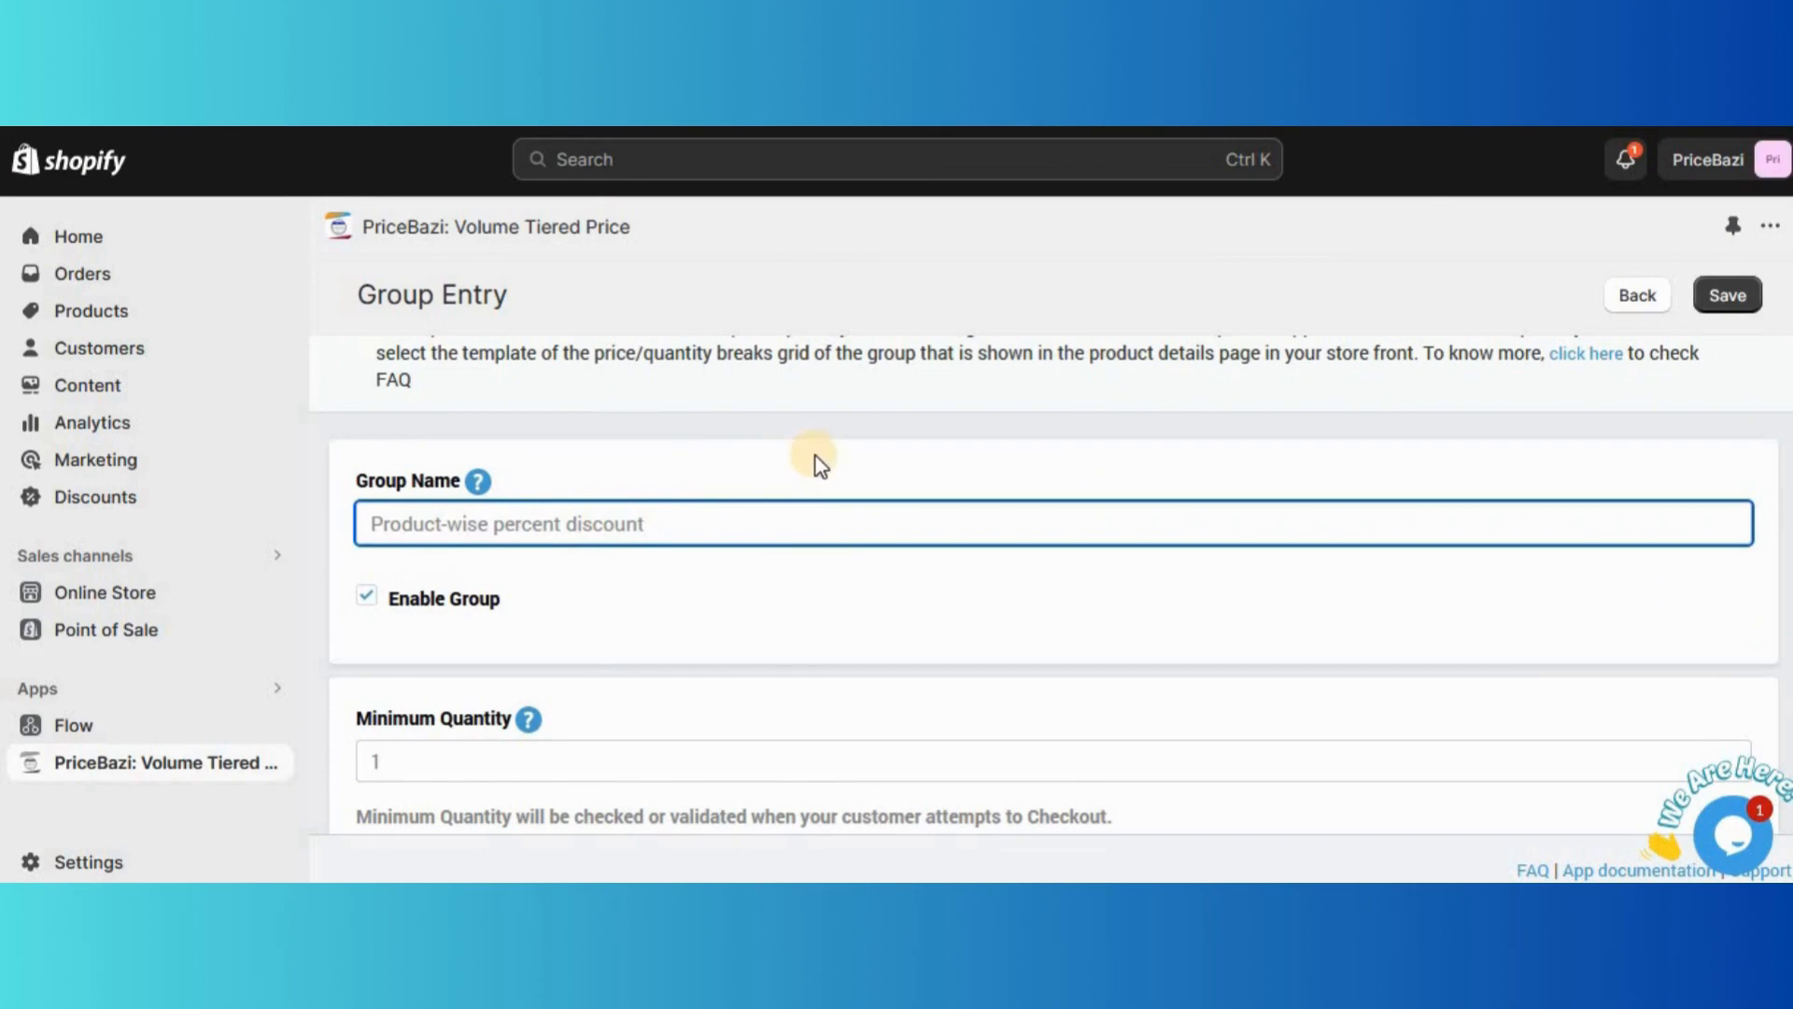
scroll("down", 3)
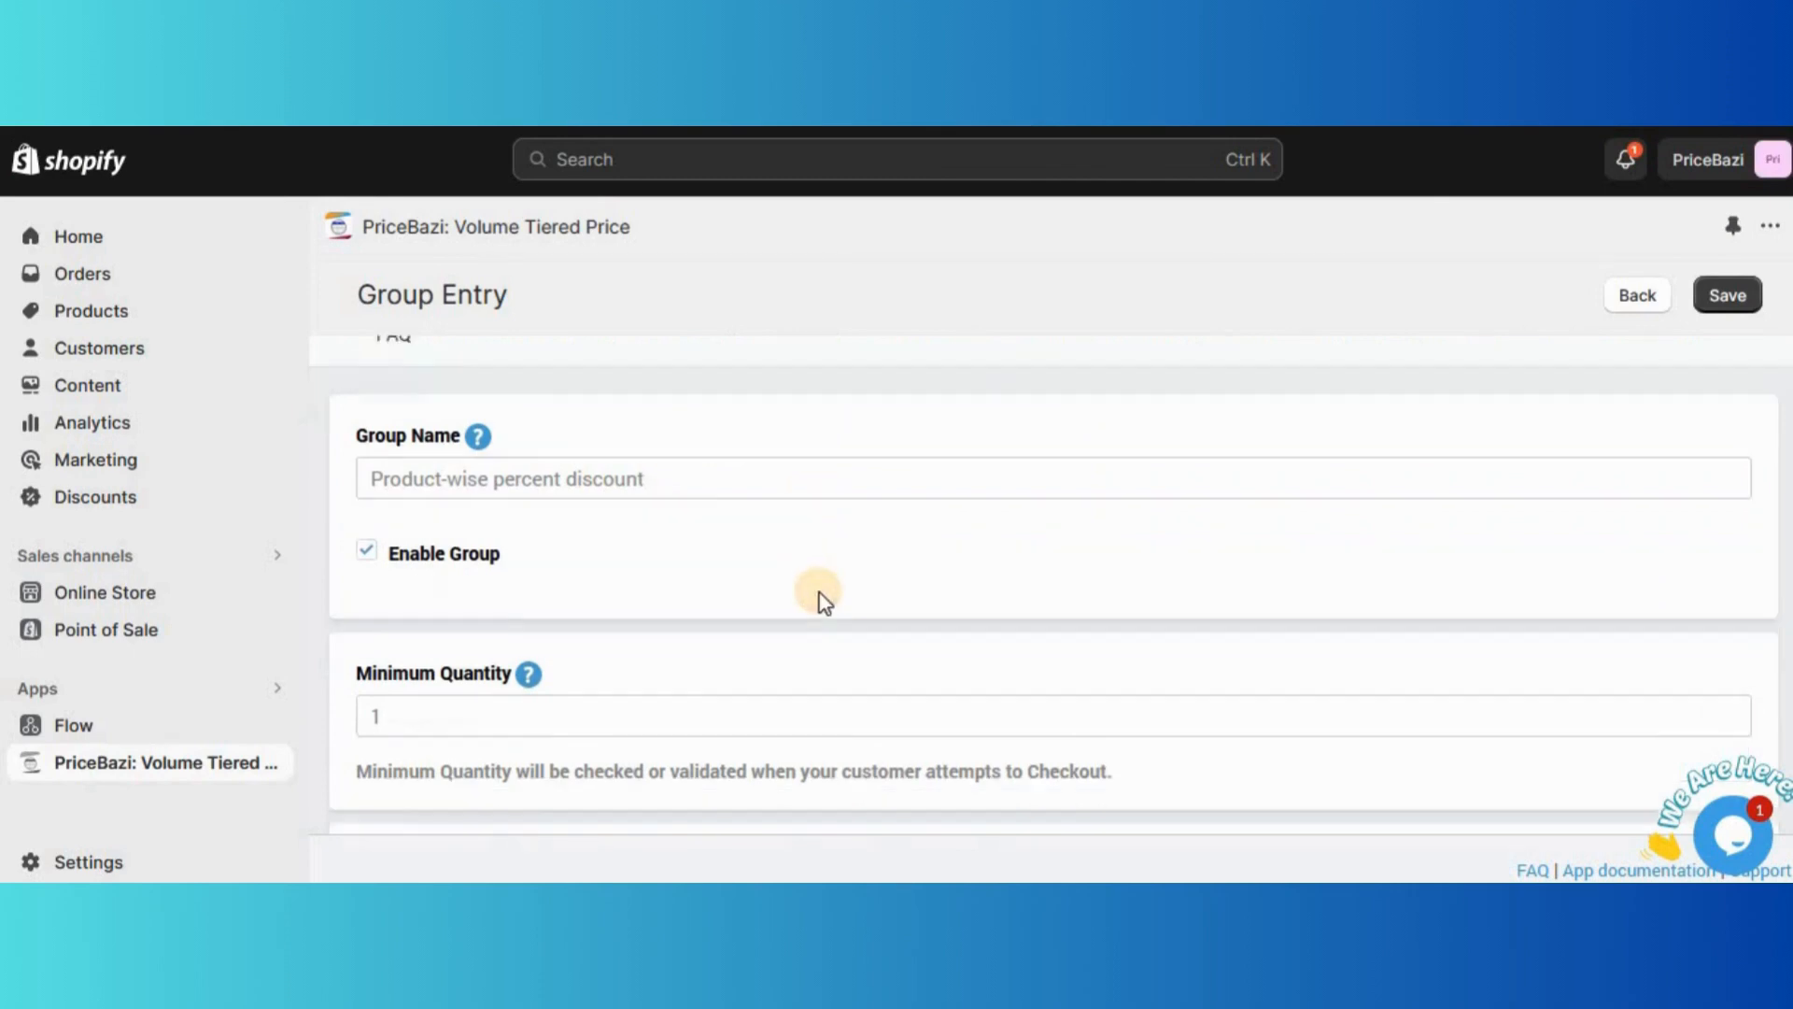
scroll("down", 3)
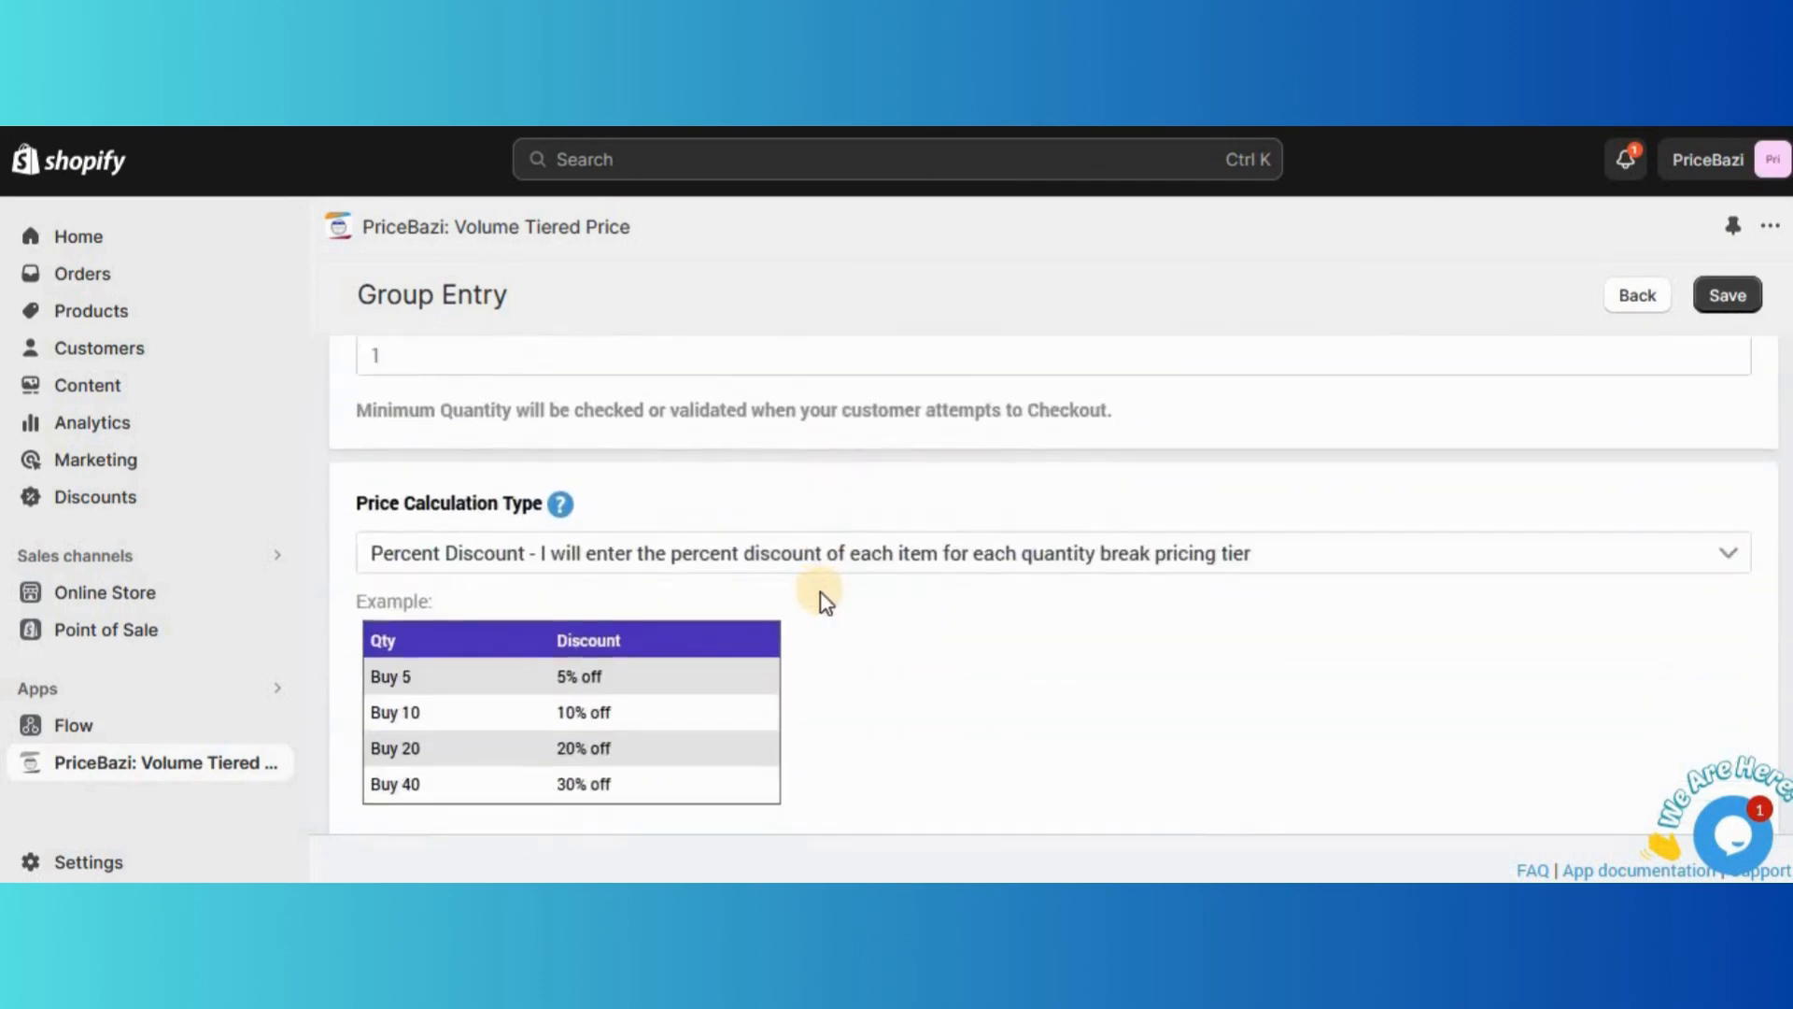
left_click(1052, 553)
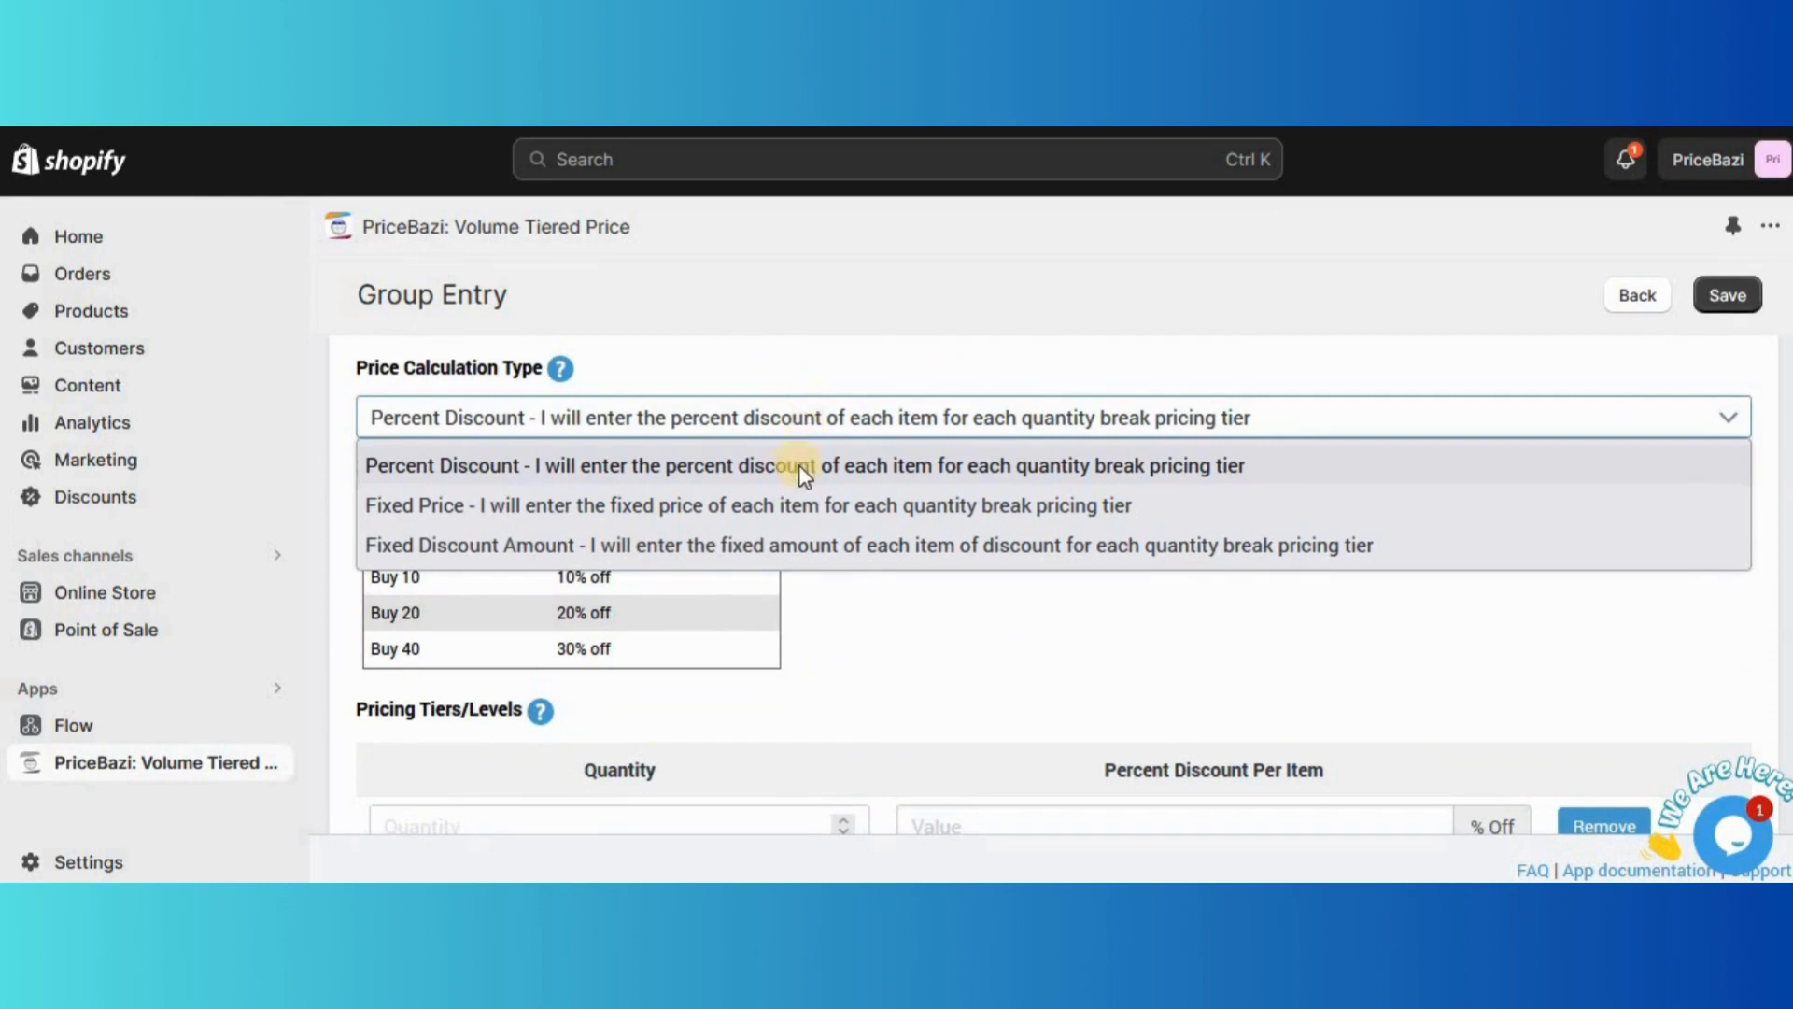
left_click(803, 465)
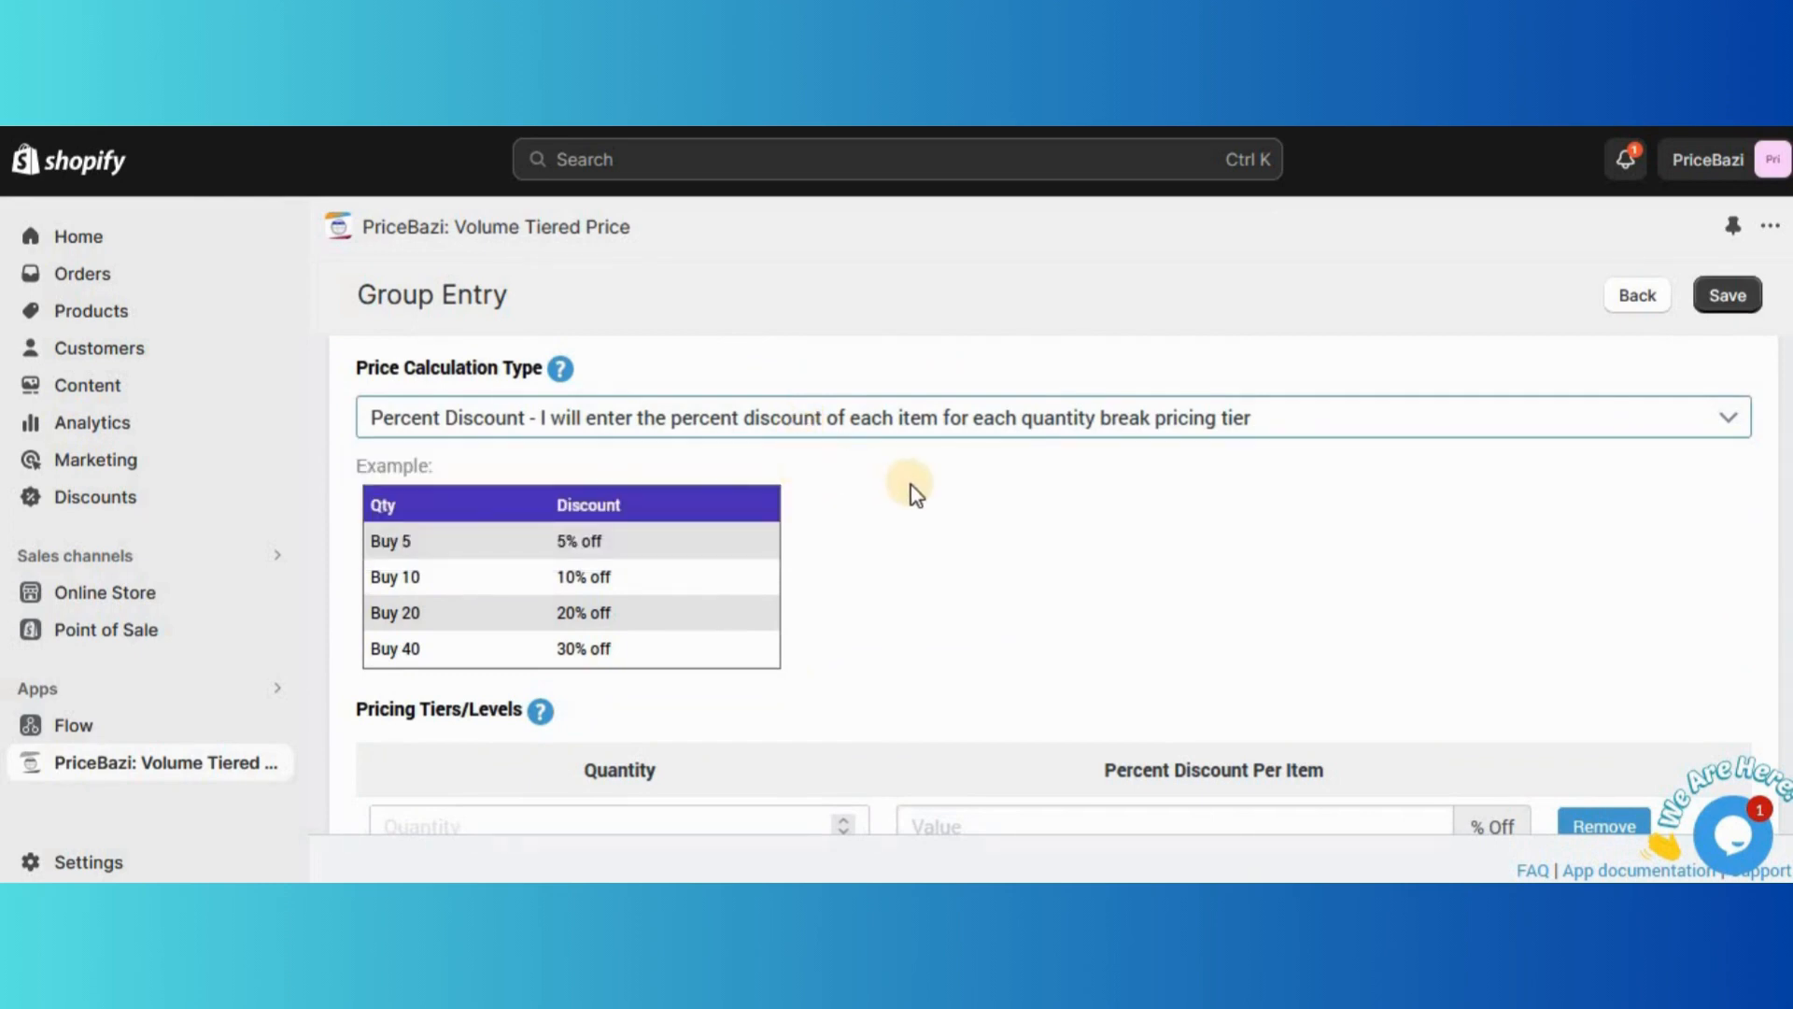
scroll("down", 3)
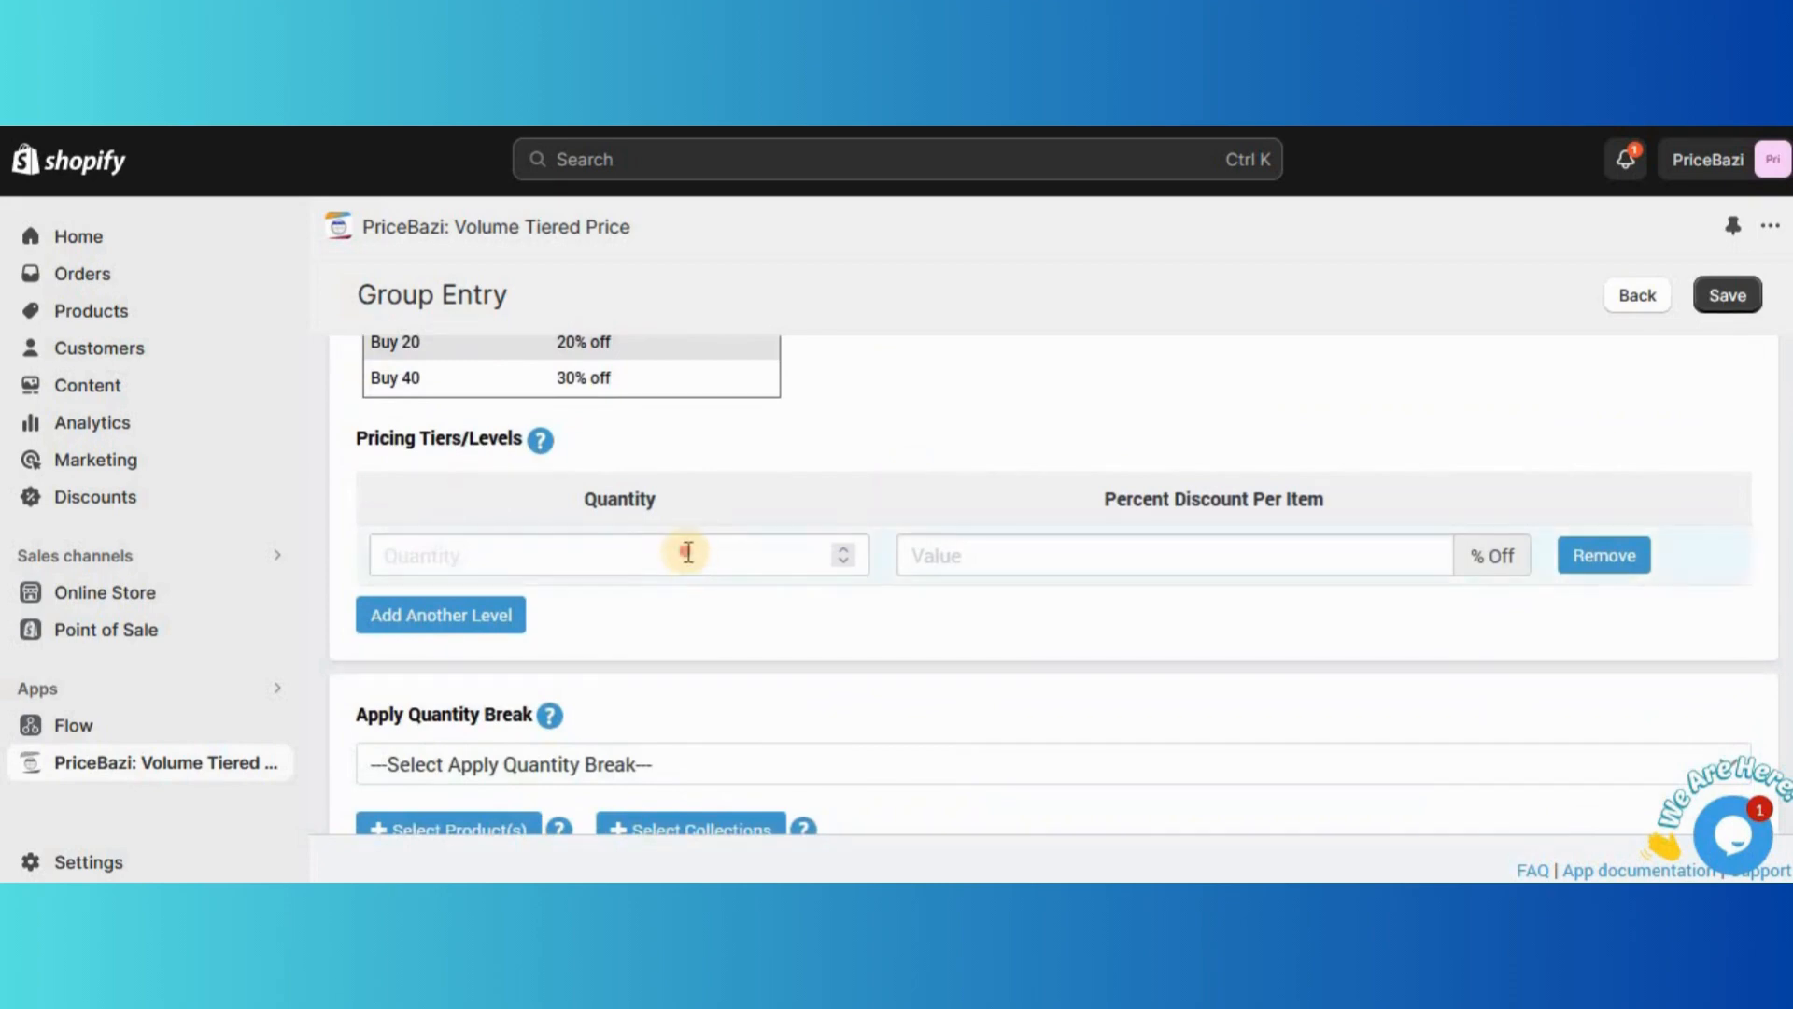
Step: Fill three tiers: buy 5 for 5% off, 10 for 10%, 20 for 15%, adding levels as needed
type("5")
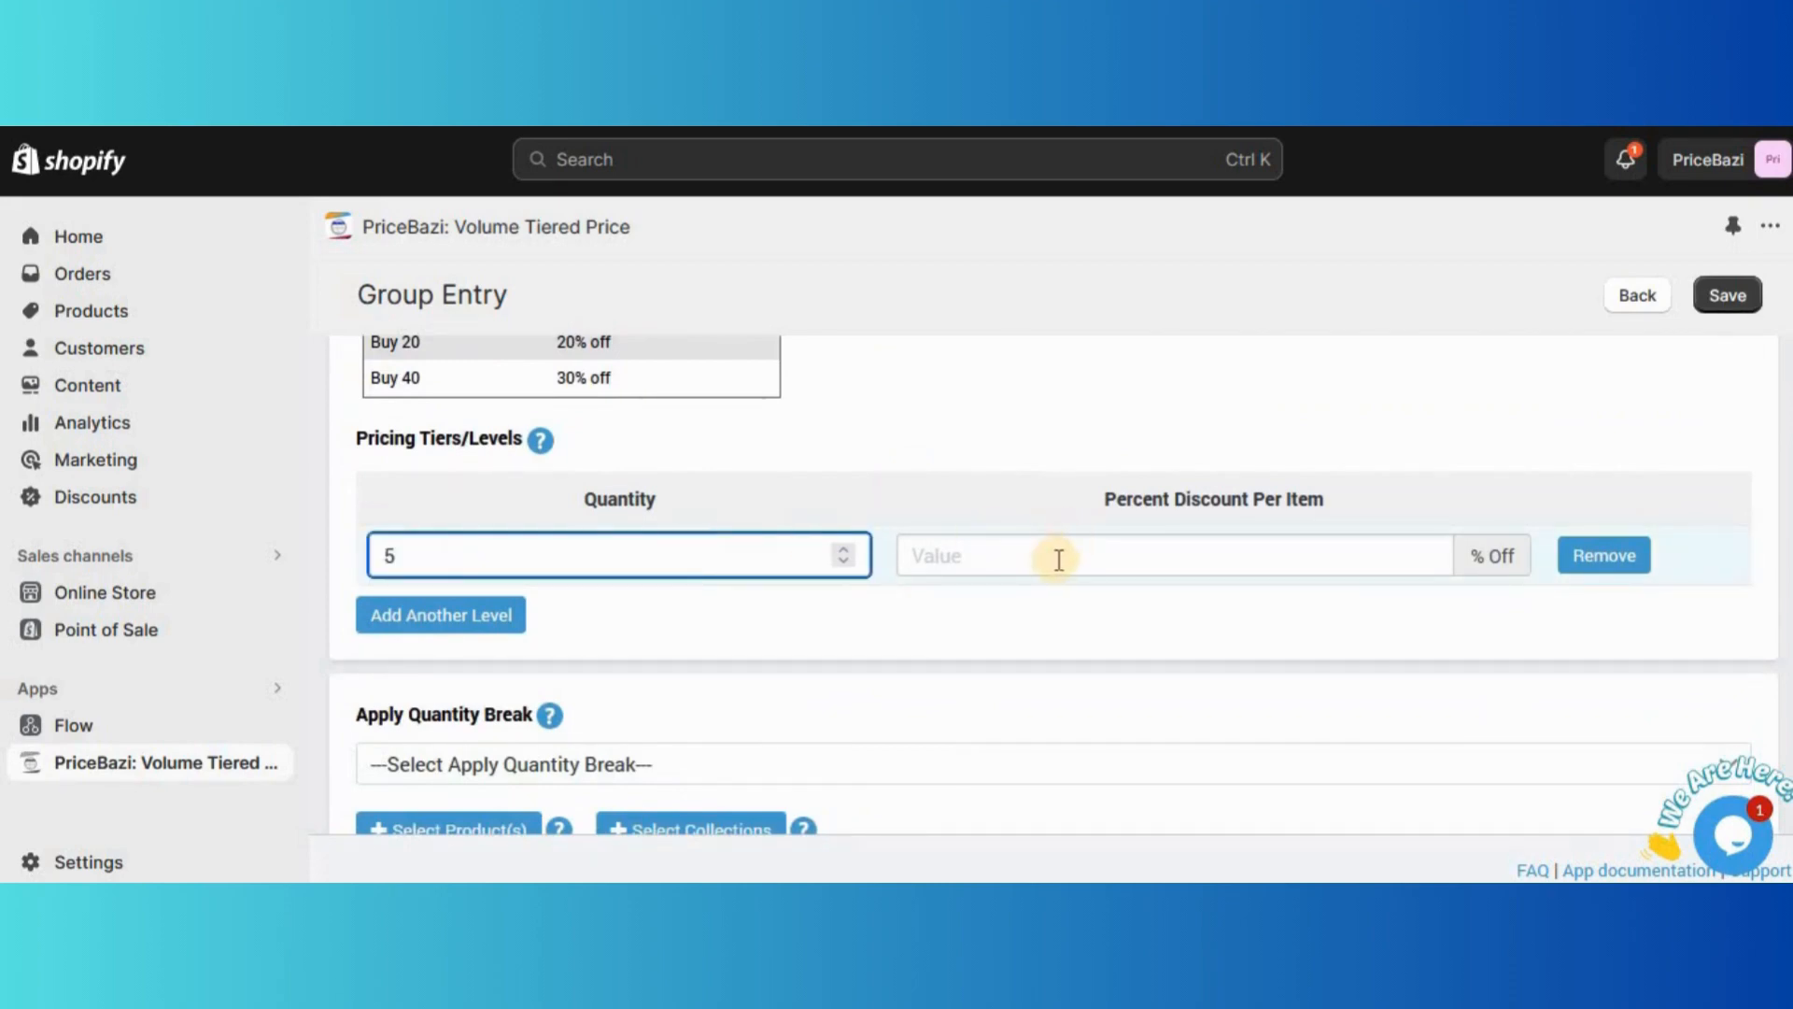
left_click(1173, 554)
type("5")
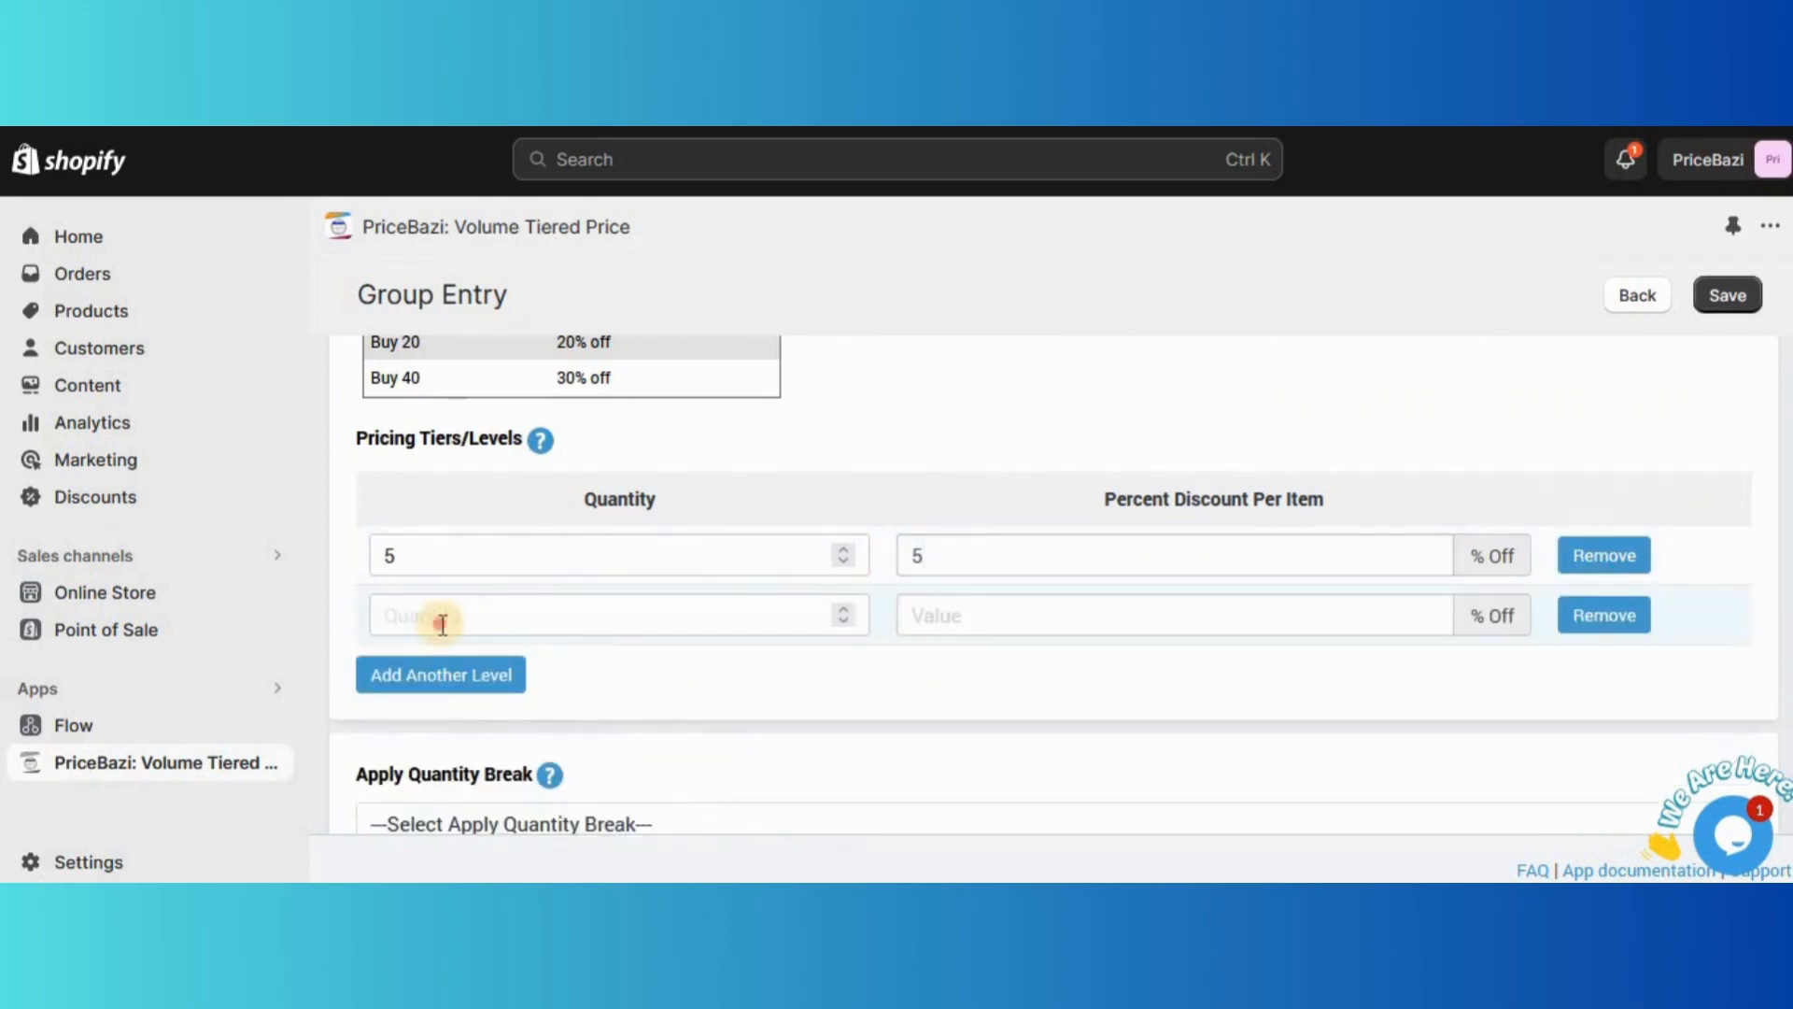
type("10")
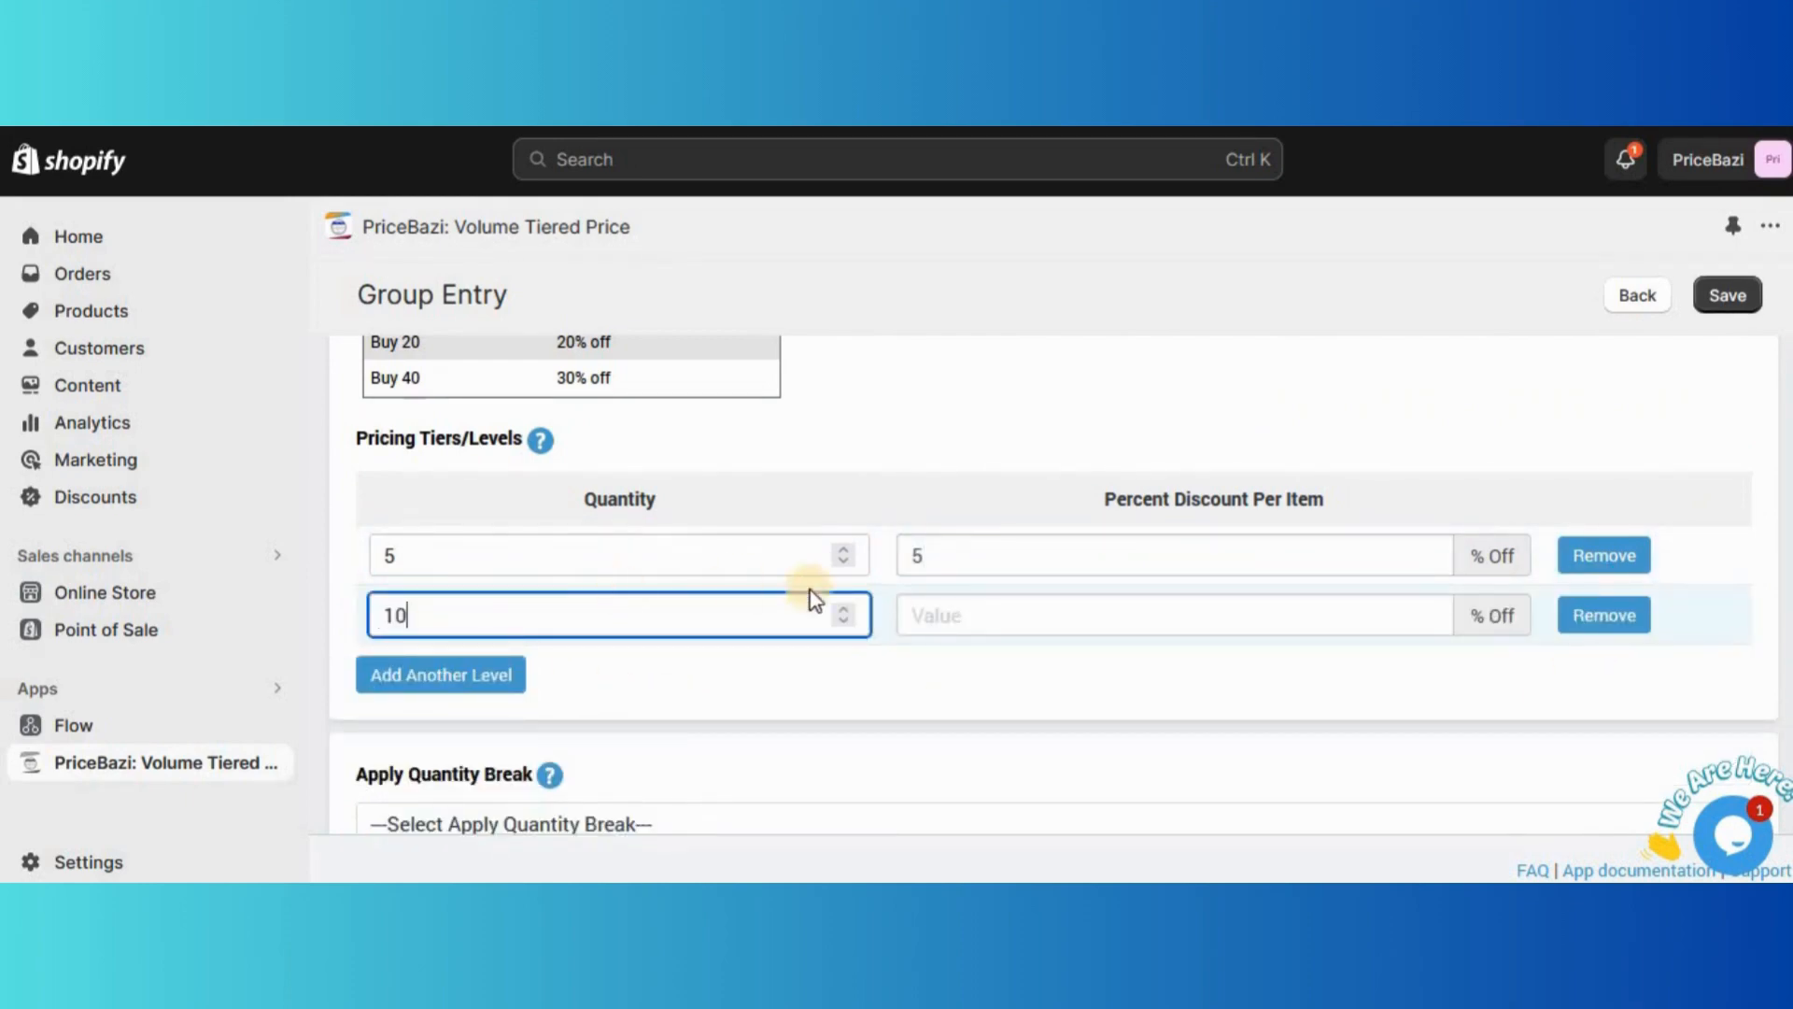
type("10")
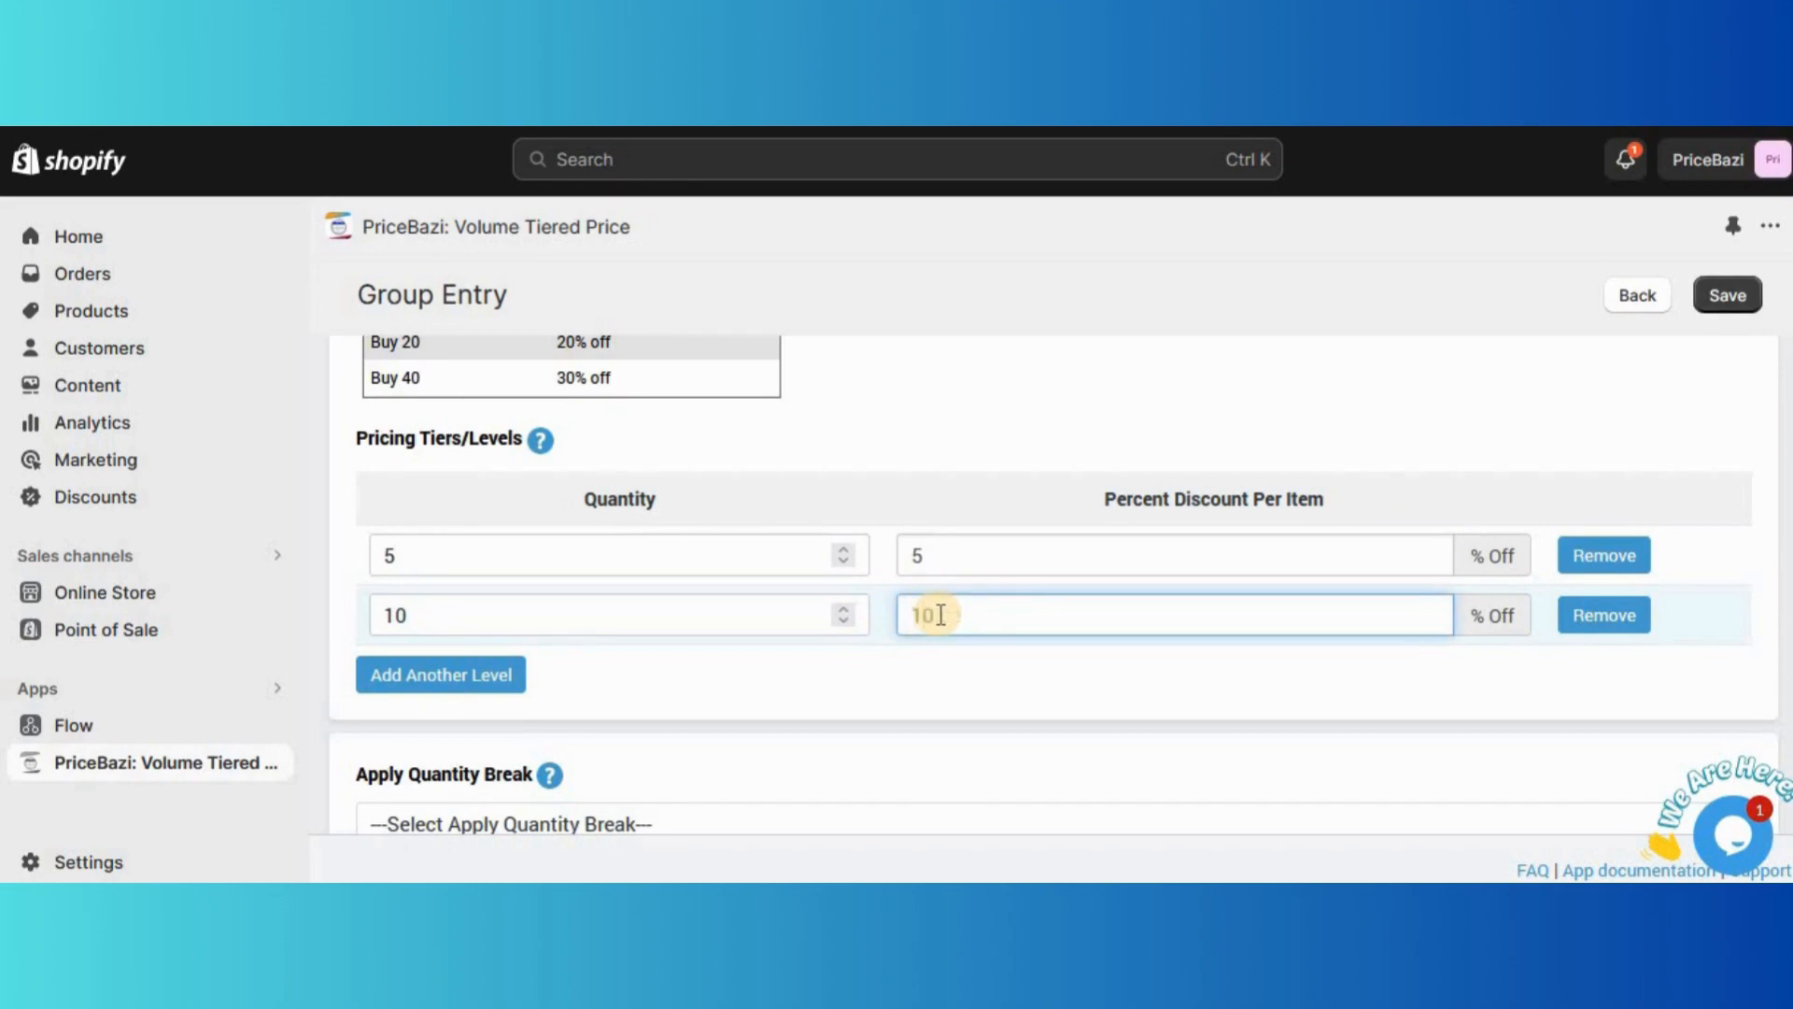
left_click(441, 674)
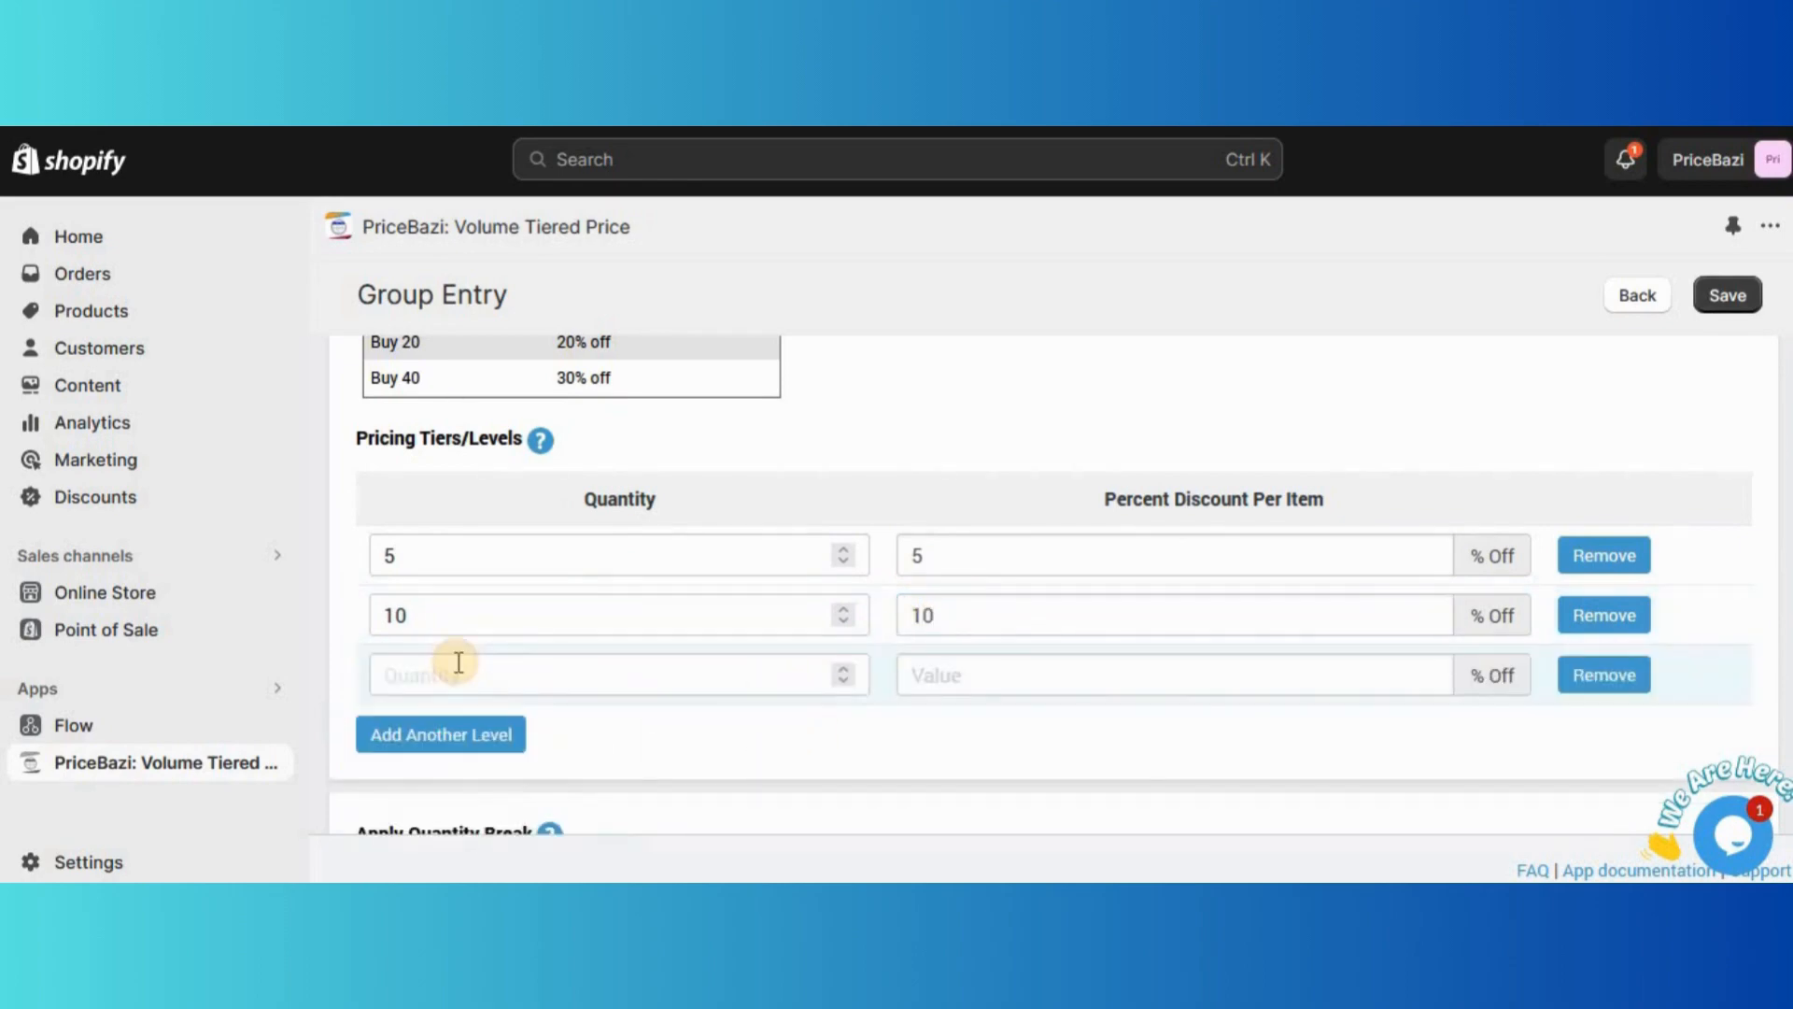
type("20")
type("1")
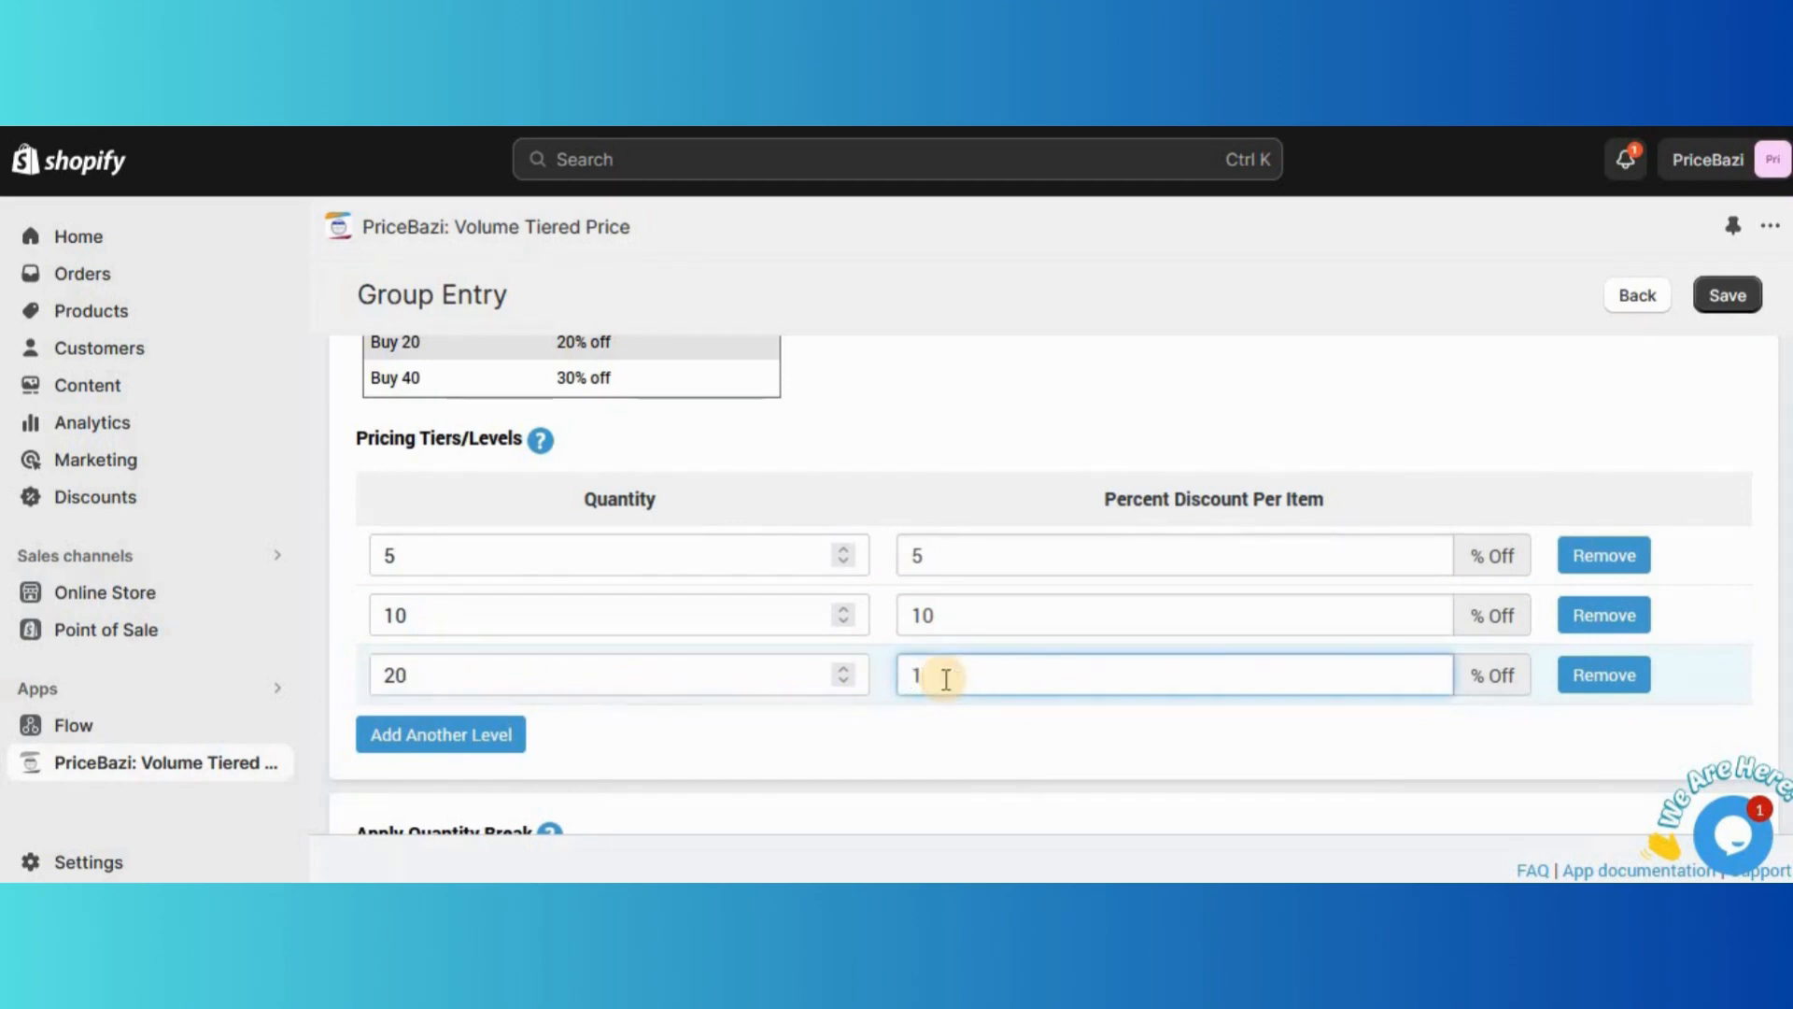
type("5")
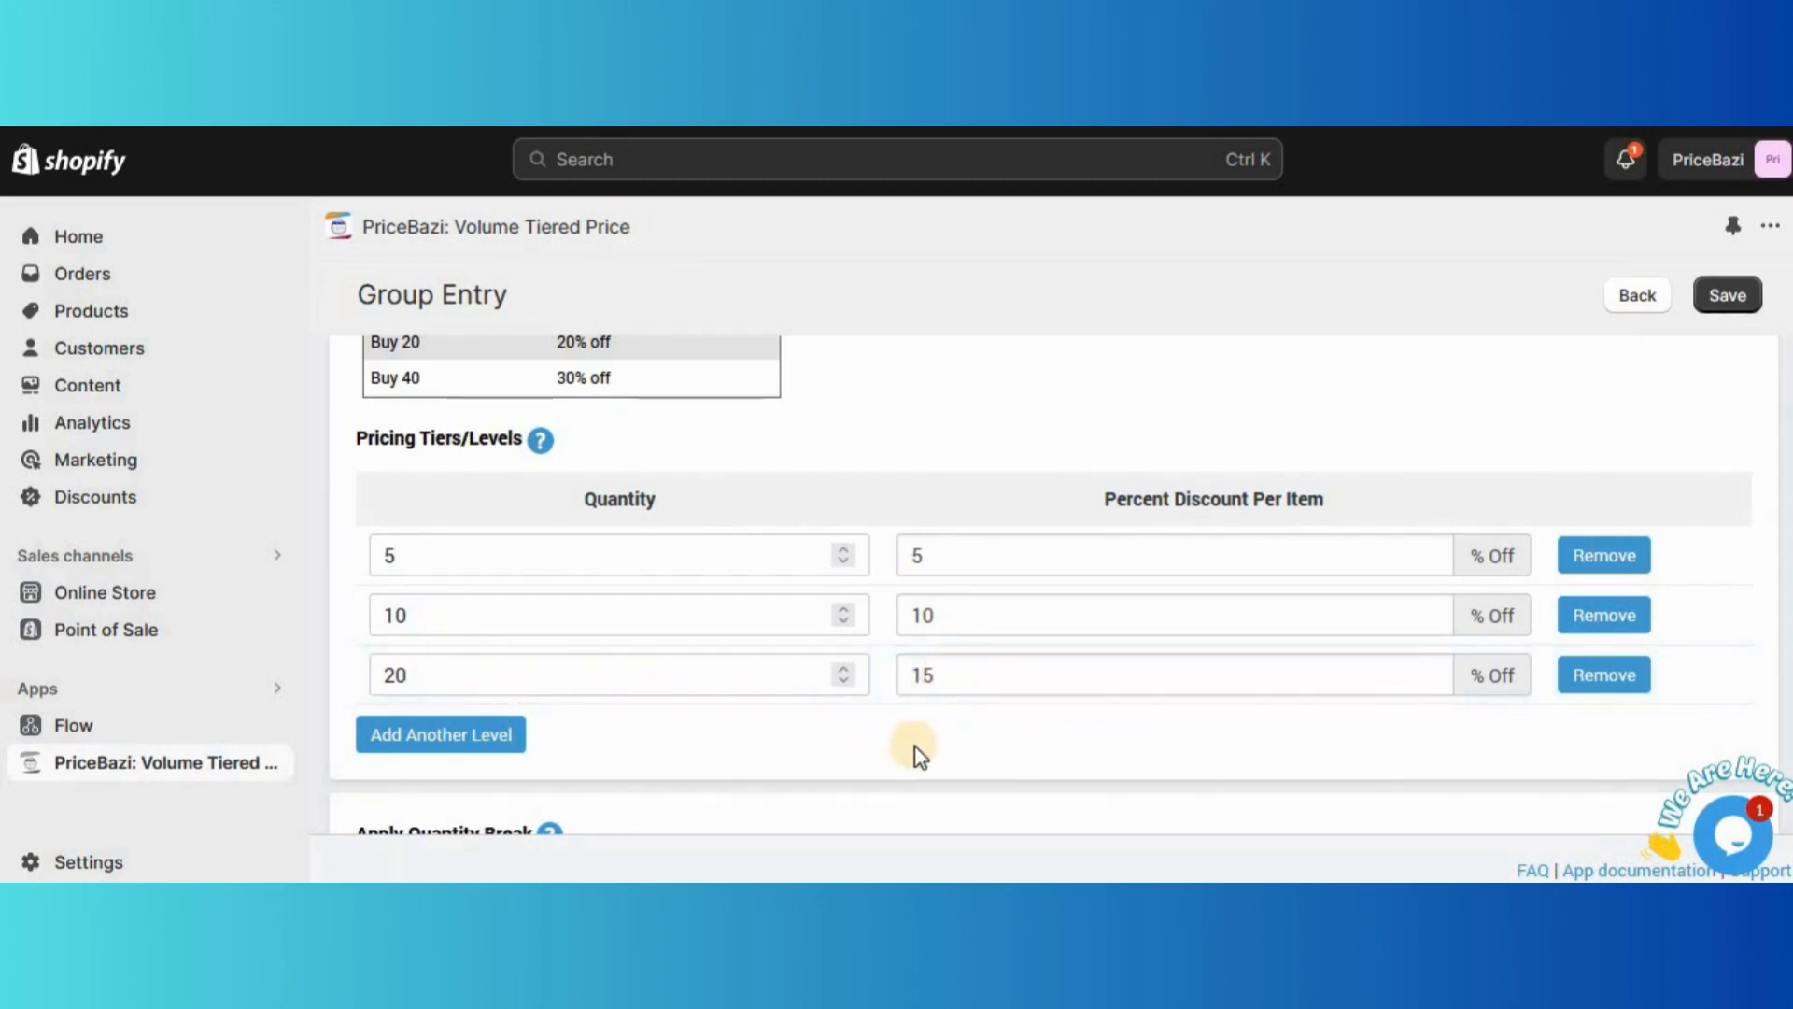
Step: Scroll down to the Apply Quantity Break setting for per-product/variant application
scroll("down", 3)
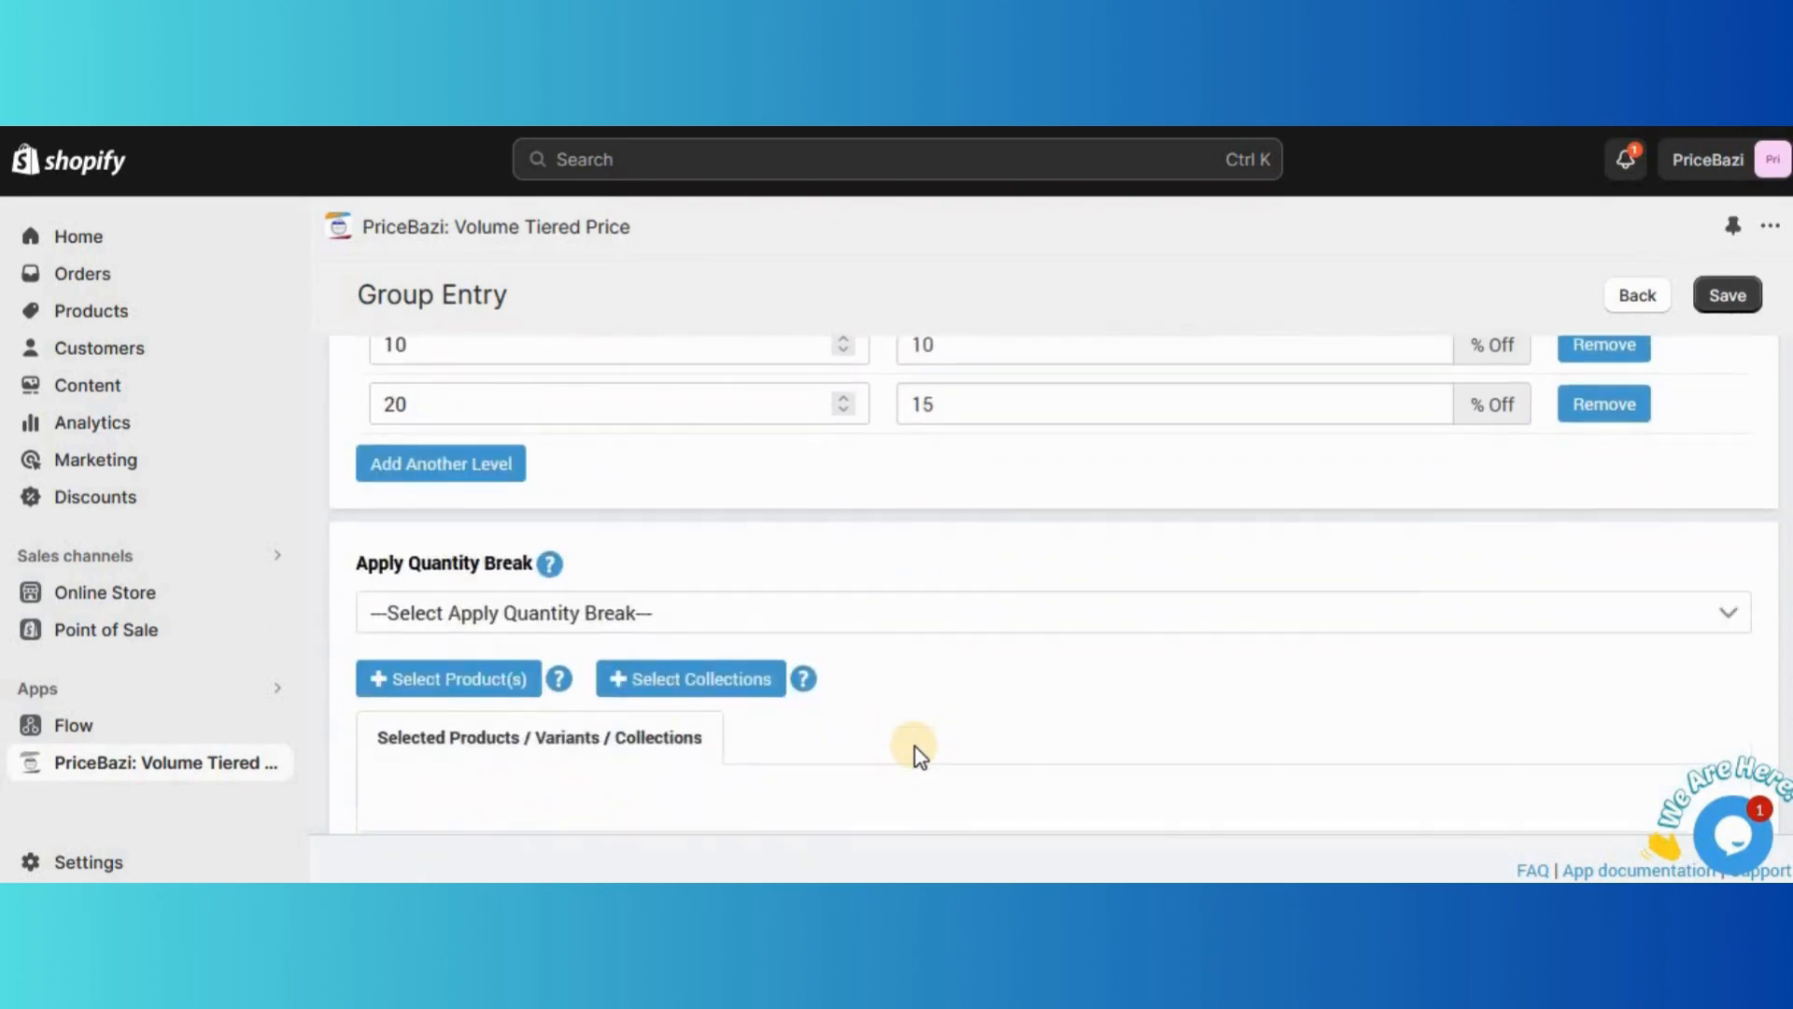
scroll("down", 3)
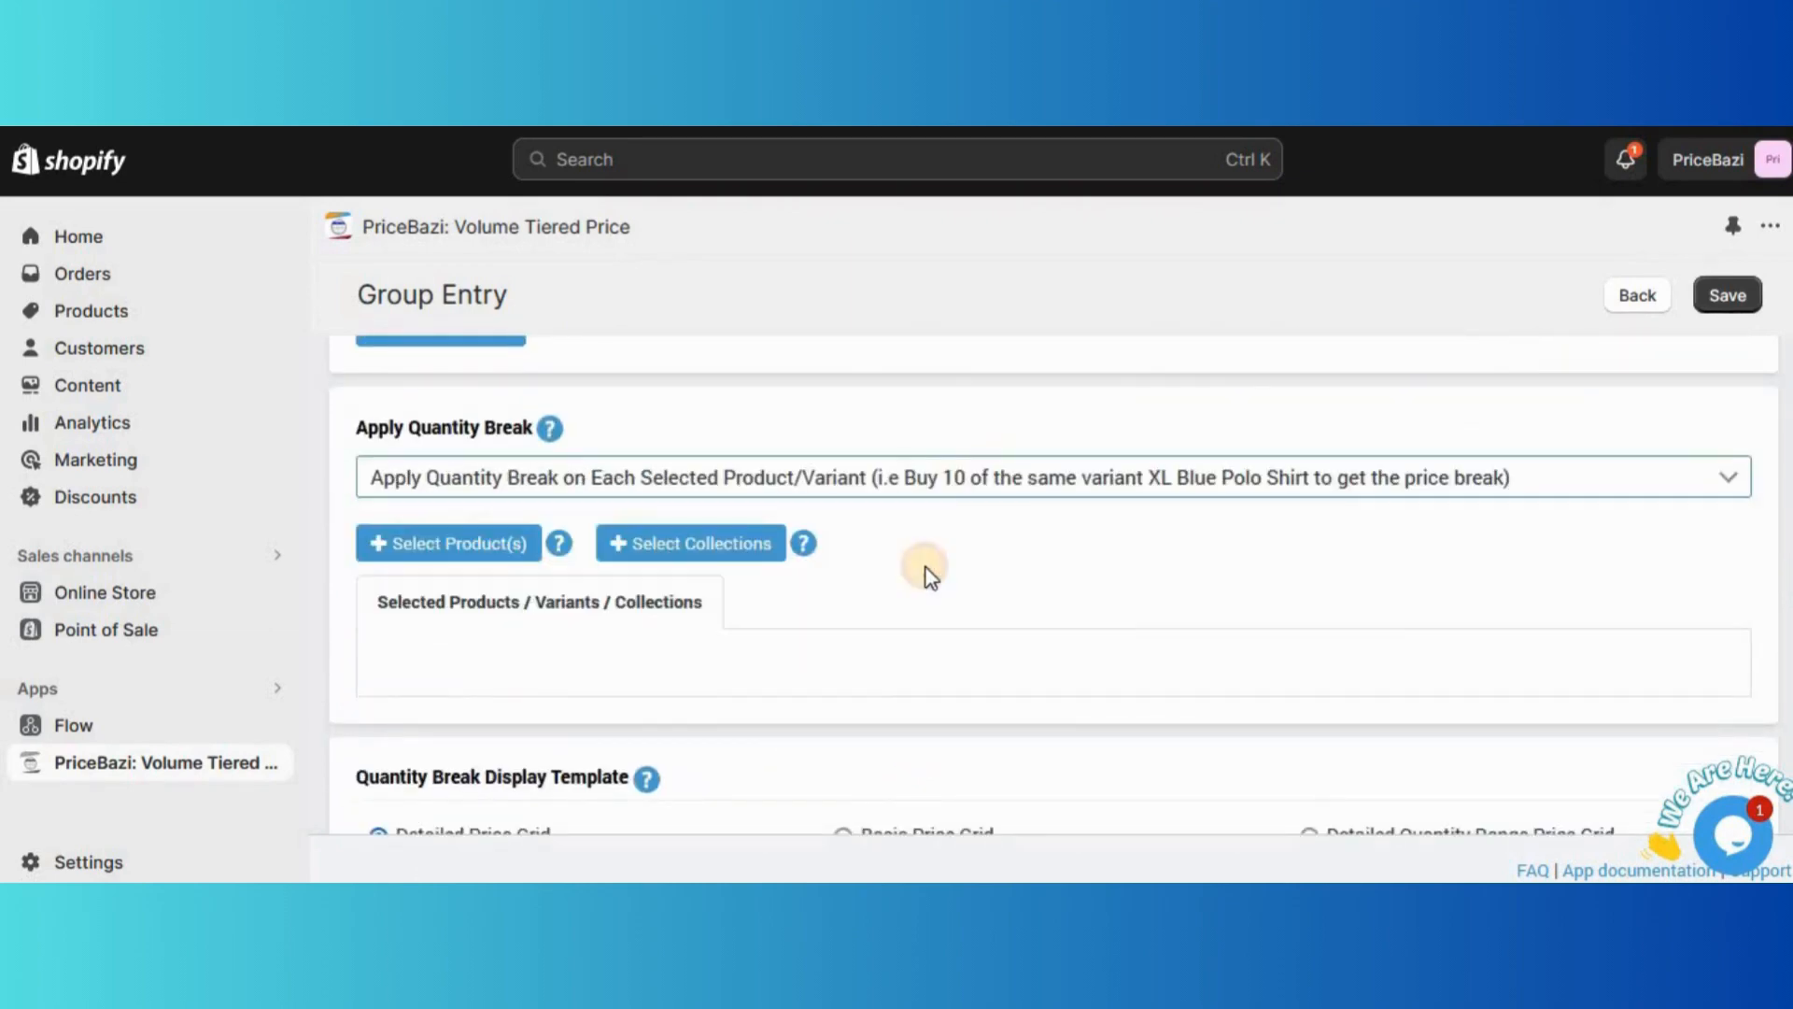
scroll("down", 3)
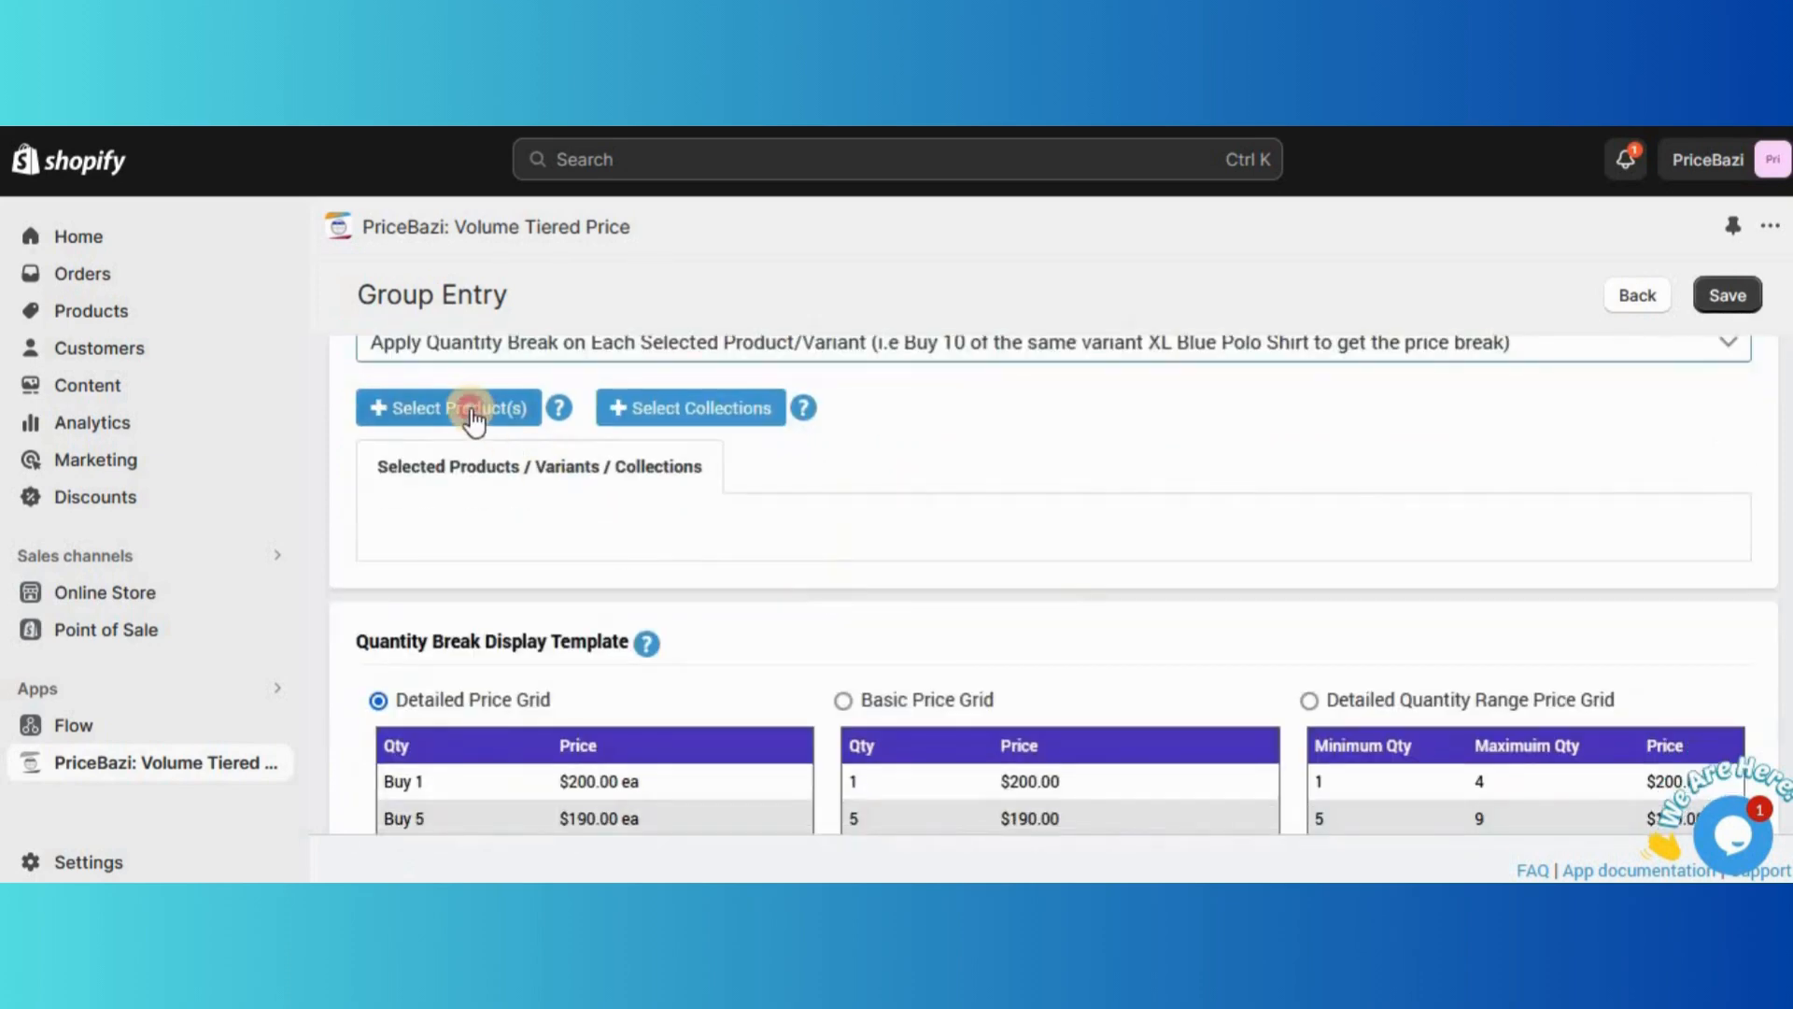
Step: Select Green T-Shirt in the Add products dialog and add it to the group
left_click(446, 407)
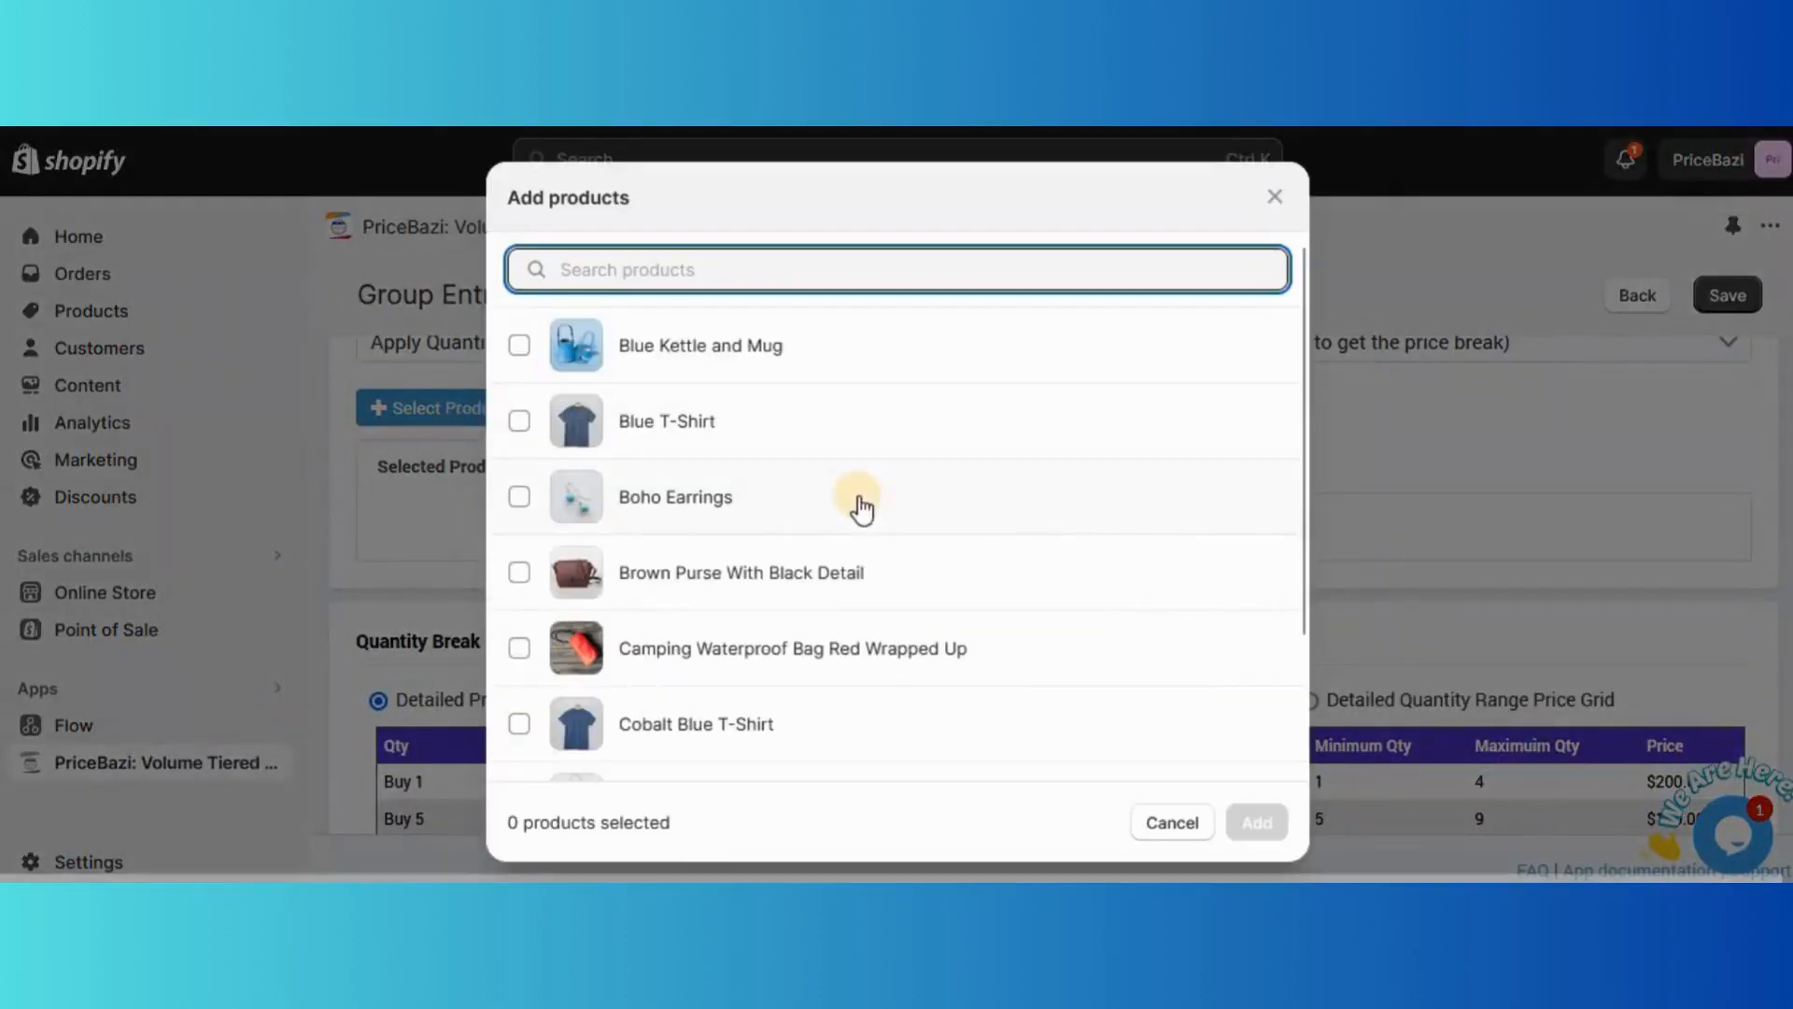
scroll("down", 3)
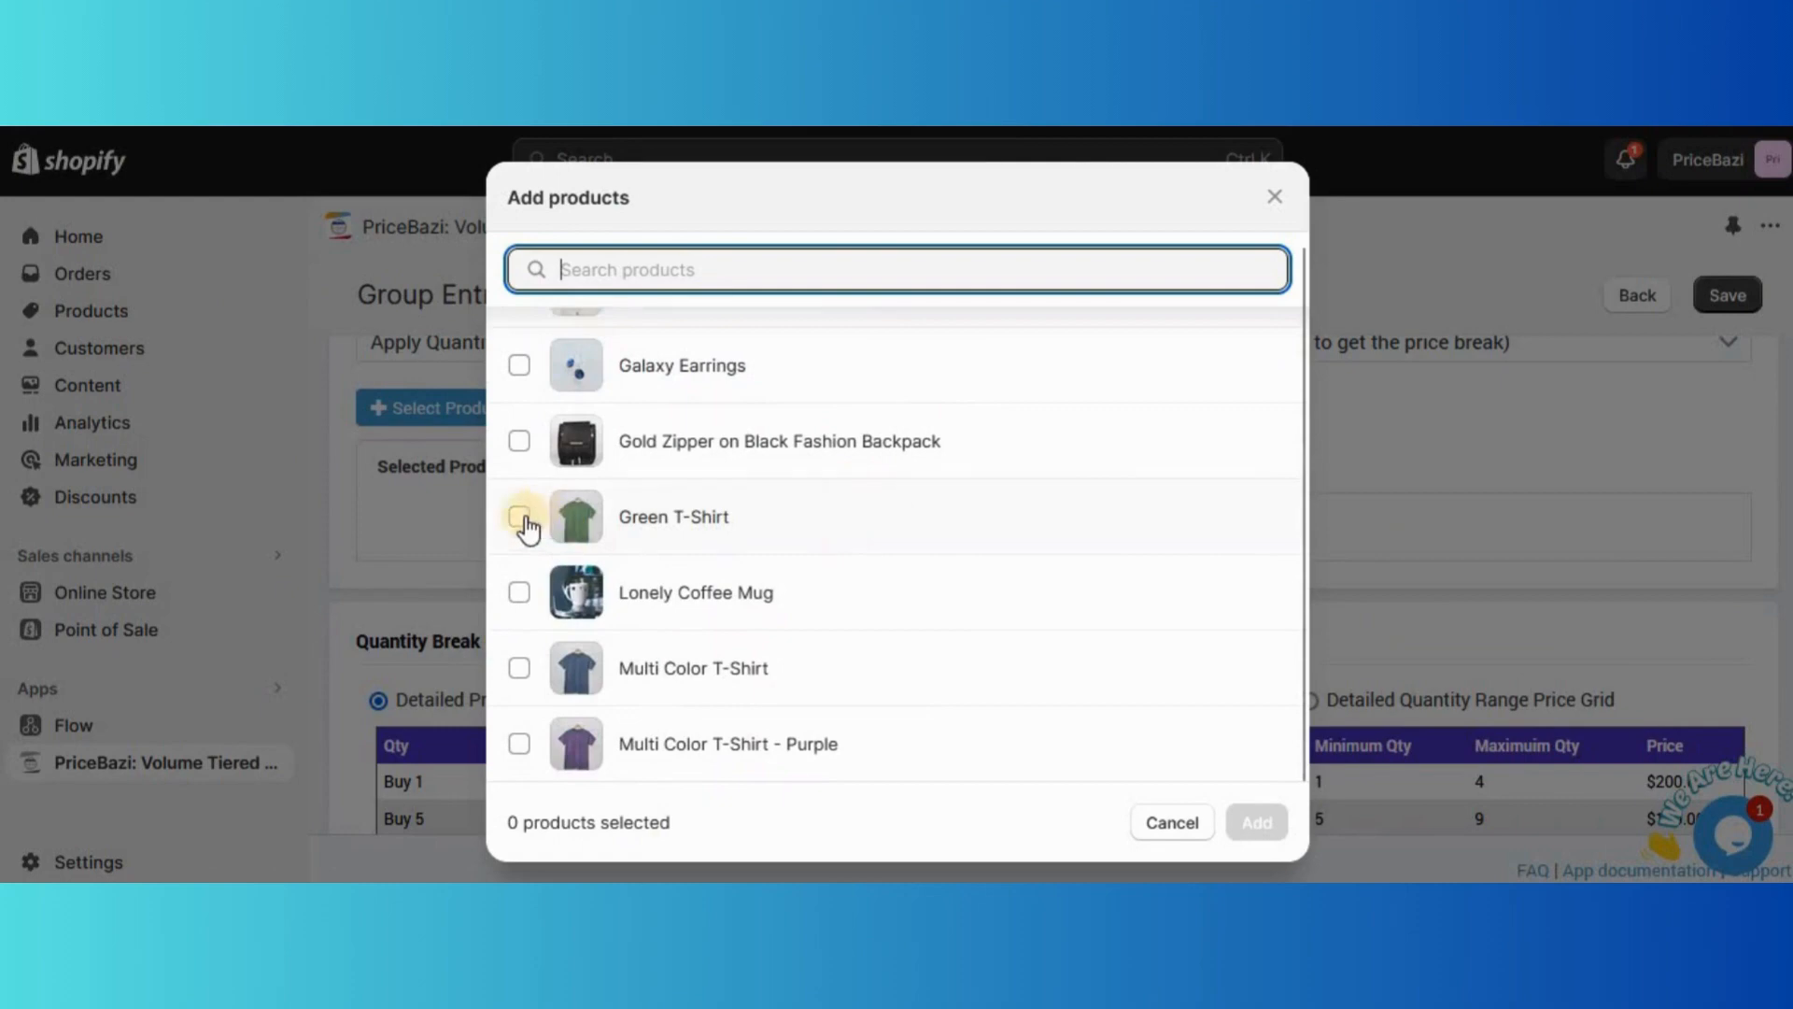
left_click(520, 515)
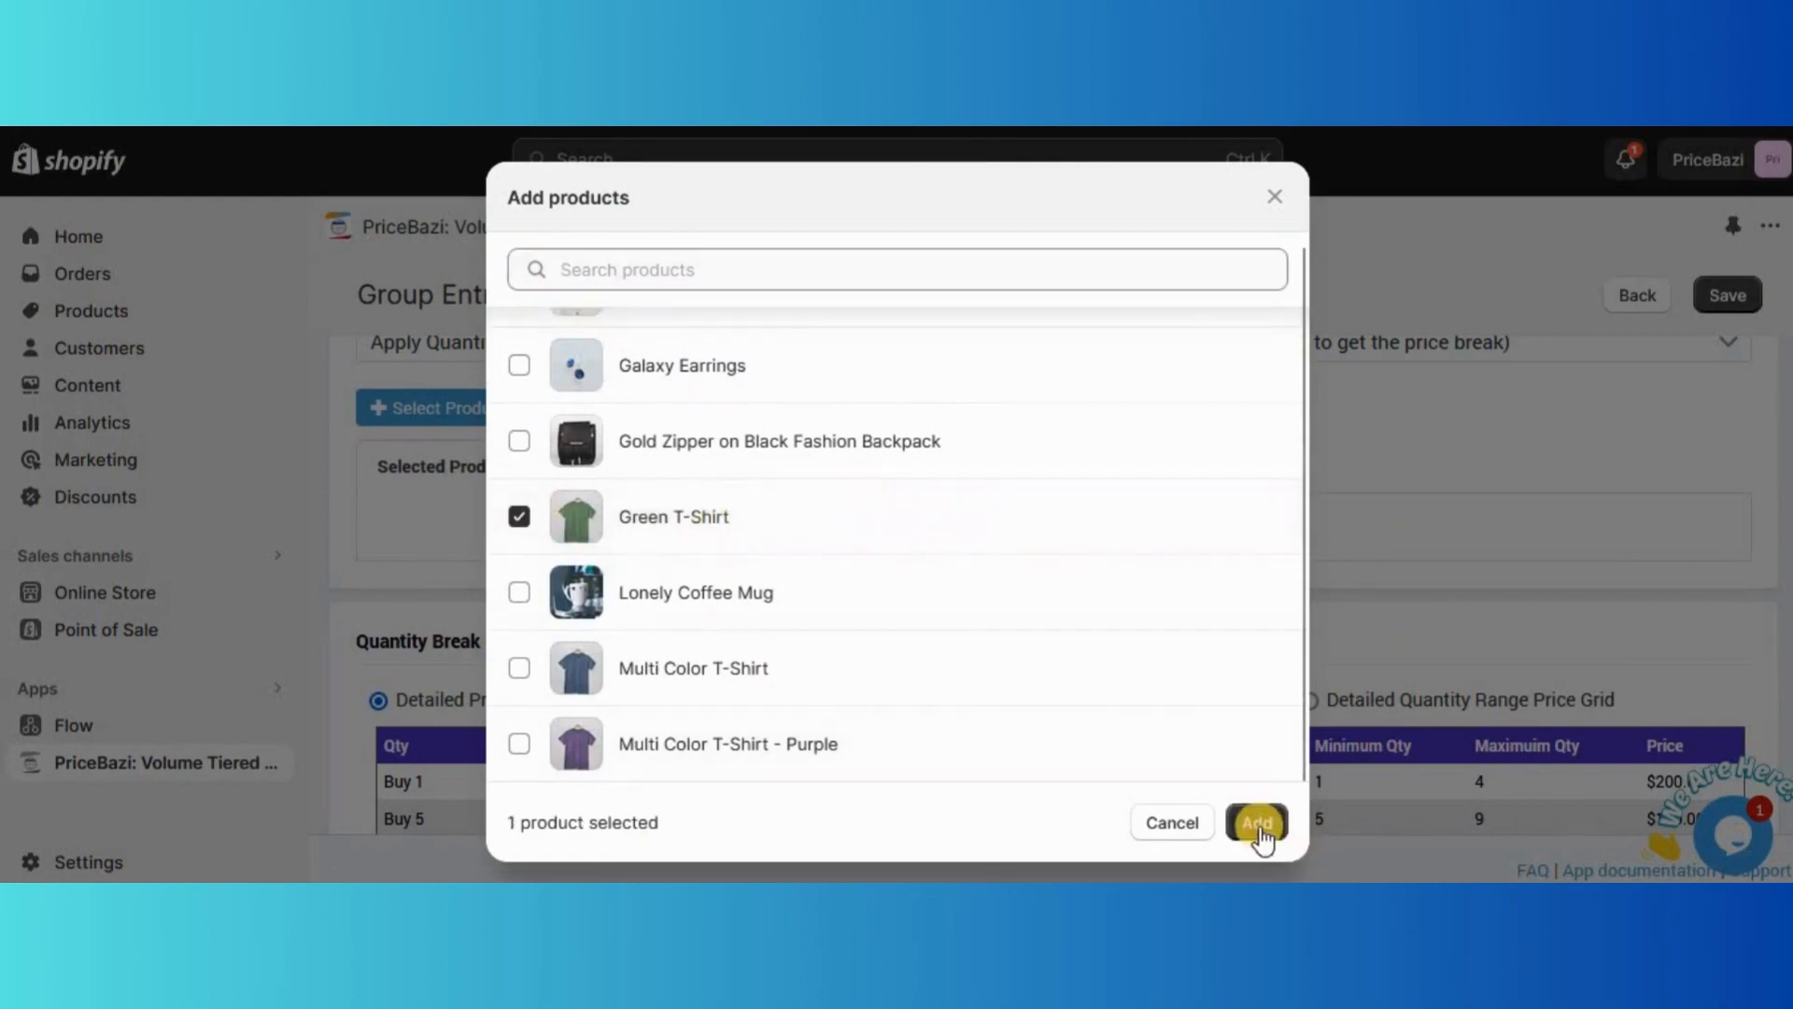
left_click(1255, 822)
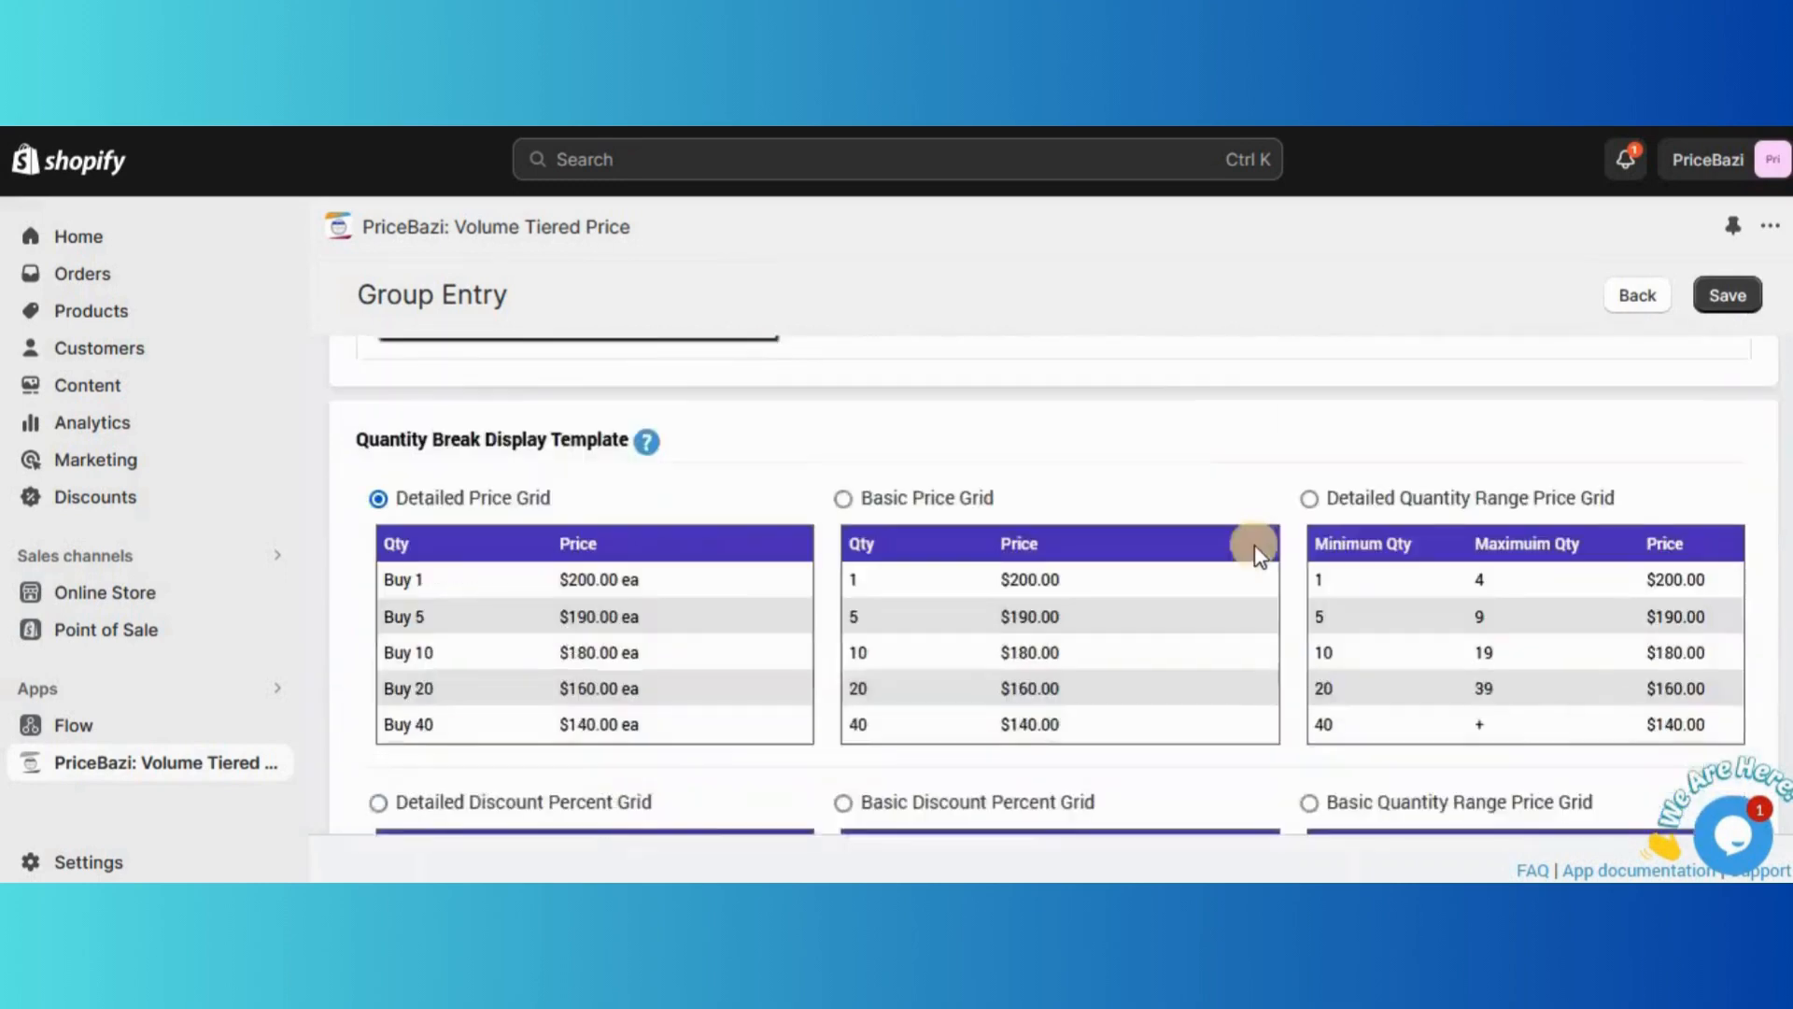
Step: Choose Detailed Discount Percent Grid as the quantity break display template
scroll("down", 3)
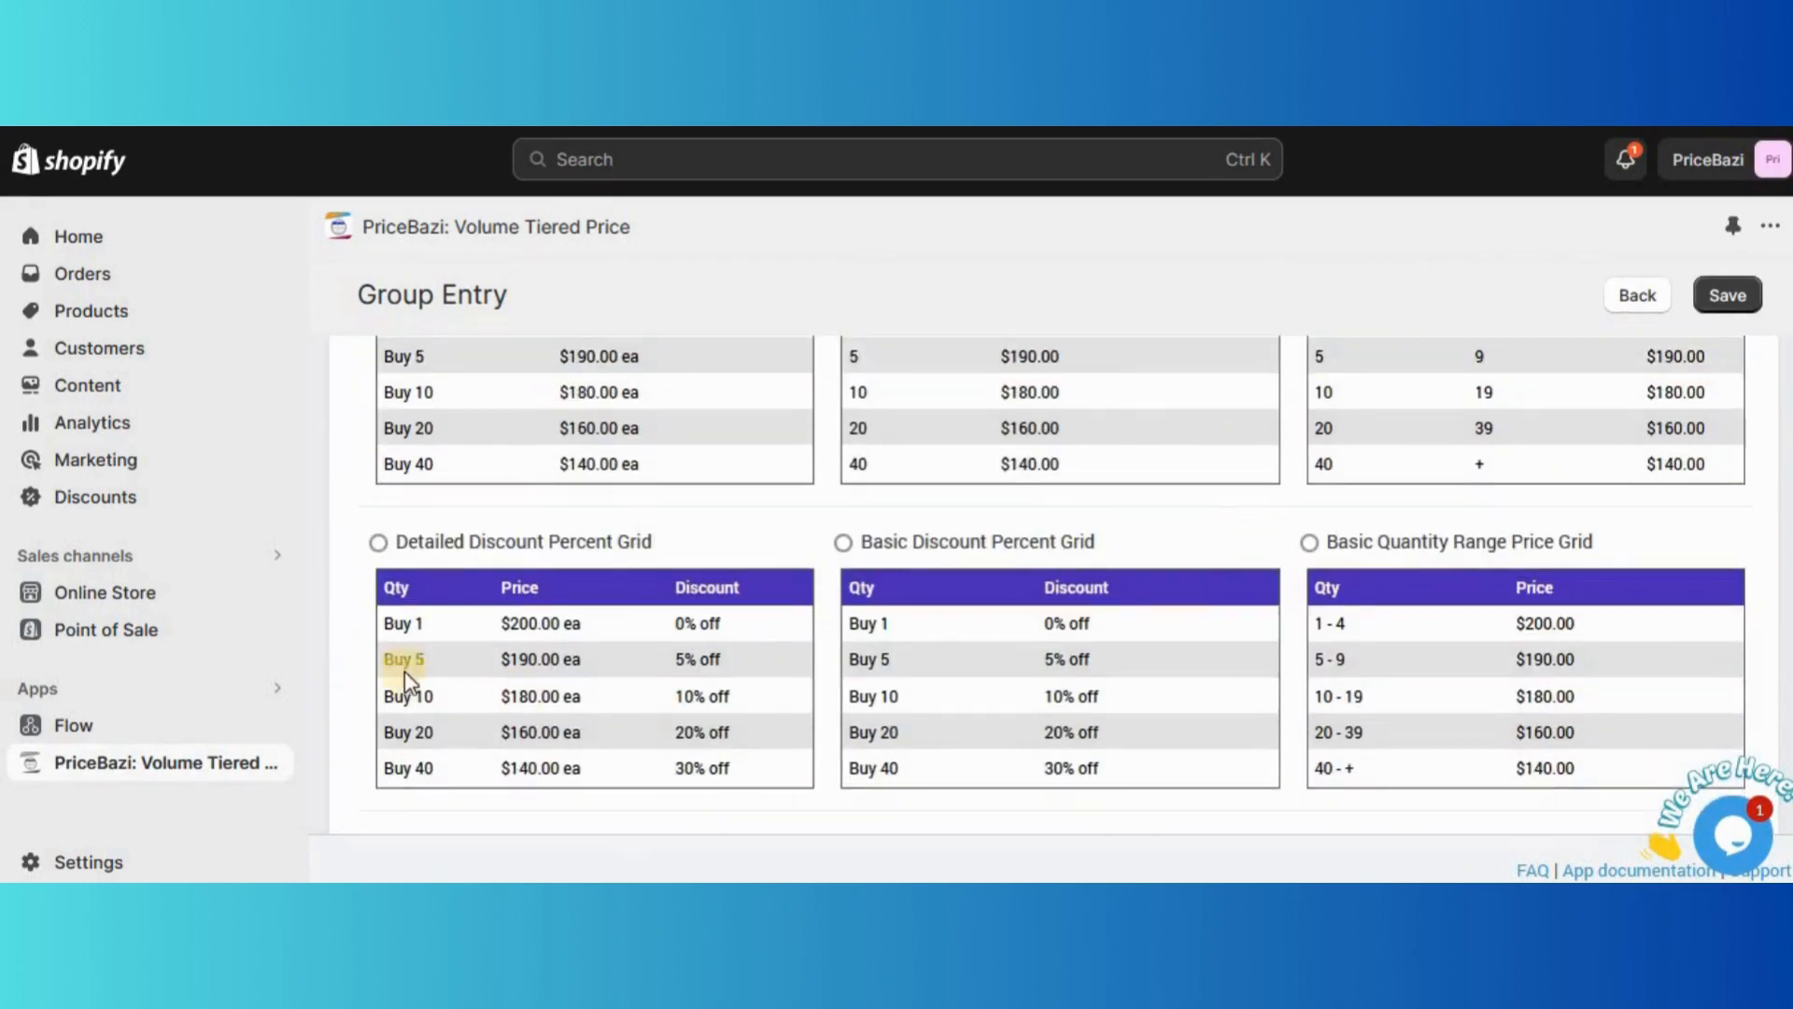
left_click(377, 542)
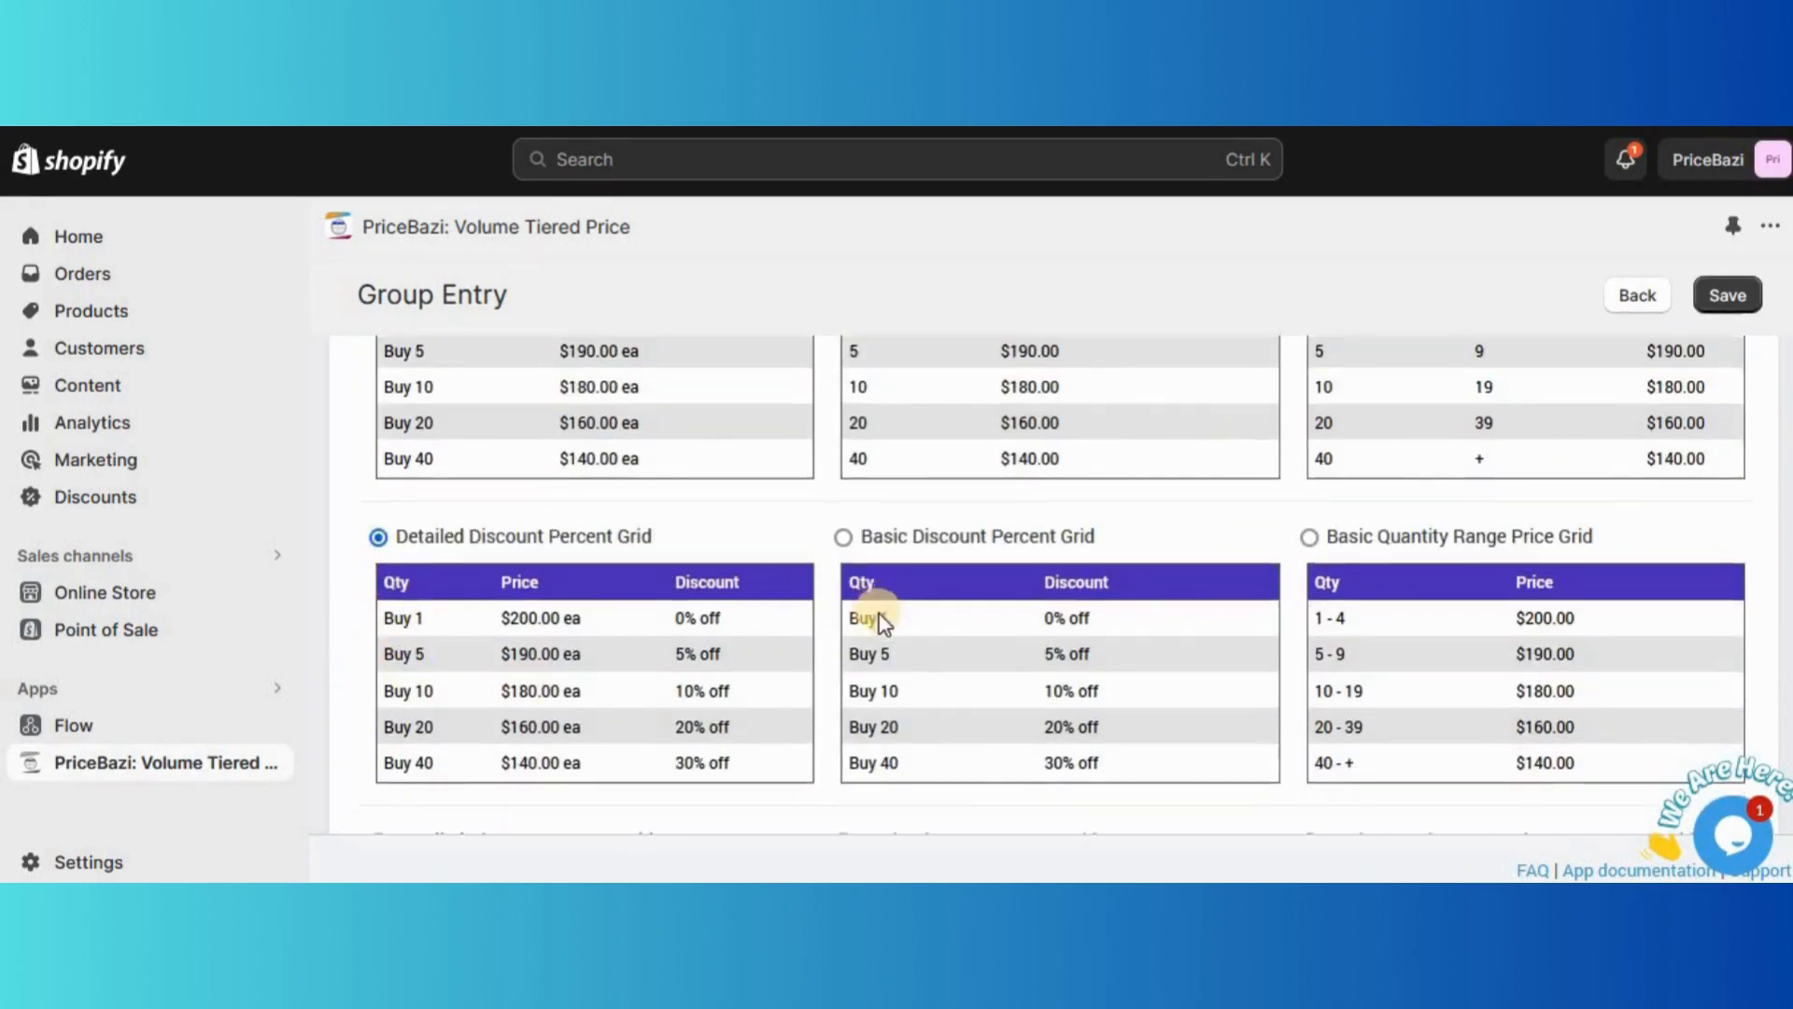
scroll("down", 3)
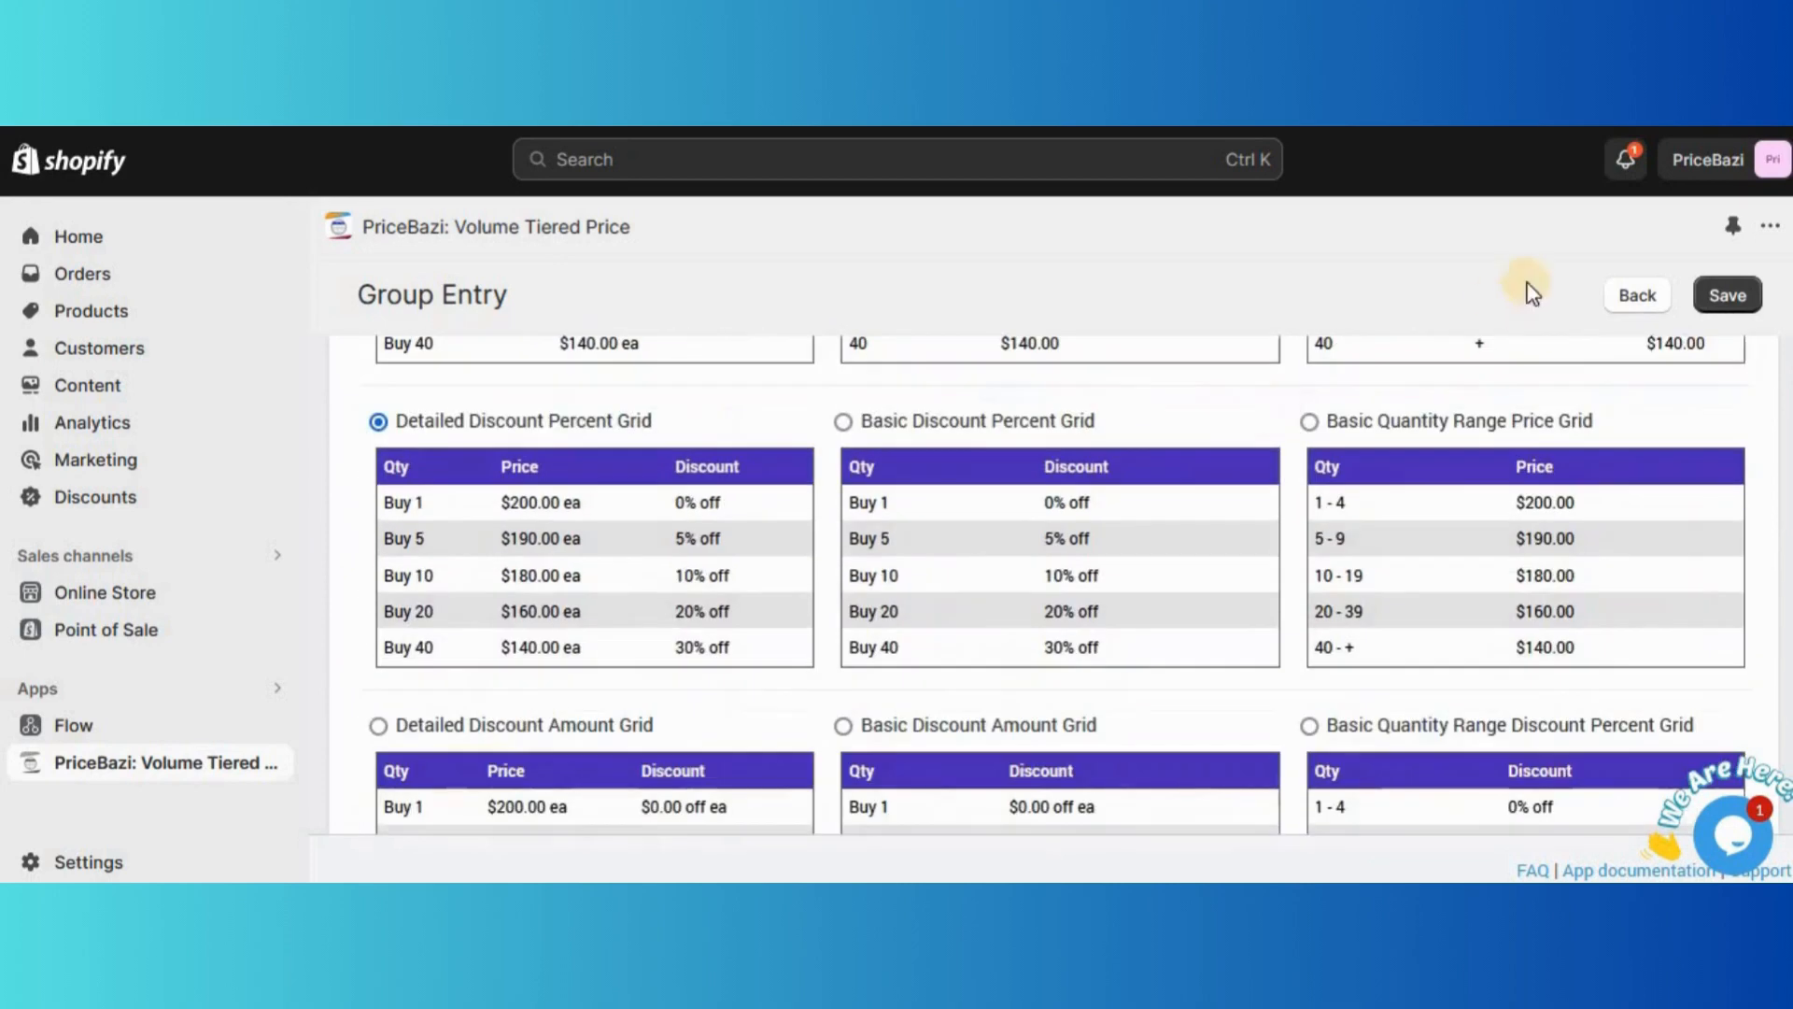